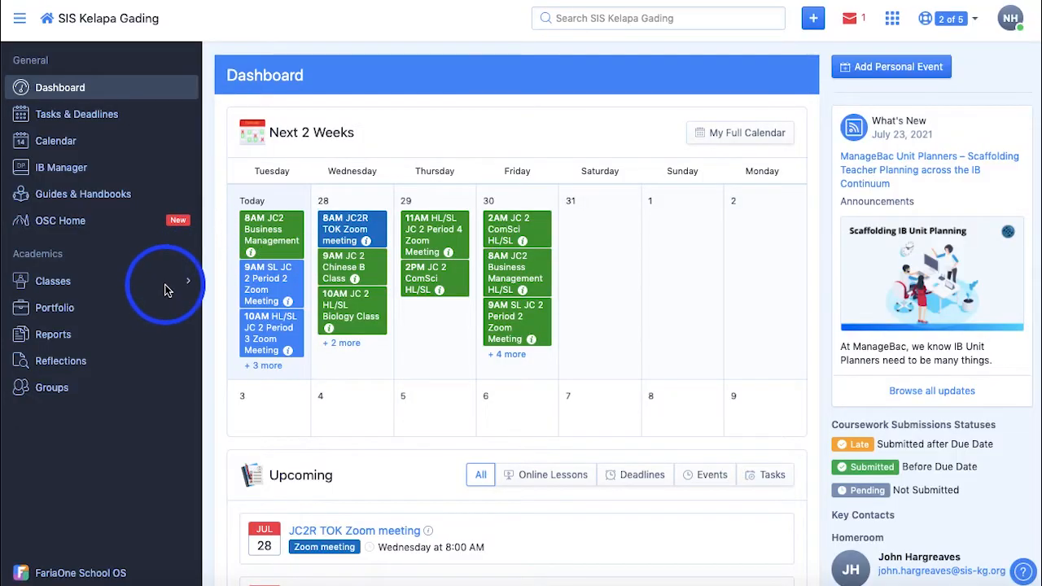
Show the Join More Classes list and the Biology SL (Junior College 2) details card.
{"action": "left_click", "coordinate": [52, 280]}
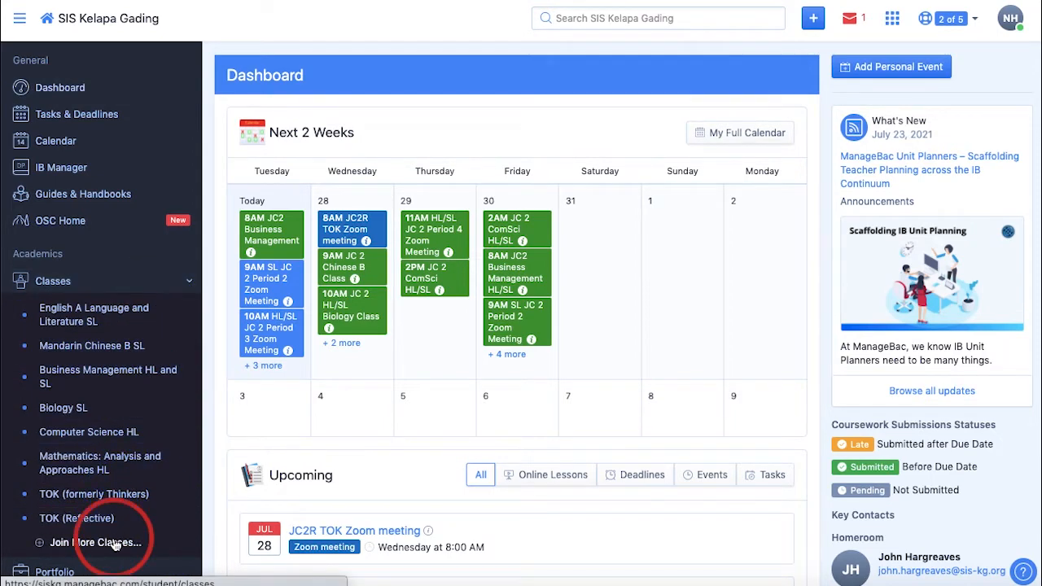
{"action": "left_click", "coordinate": [95, 543]}
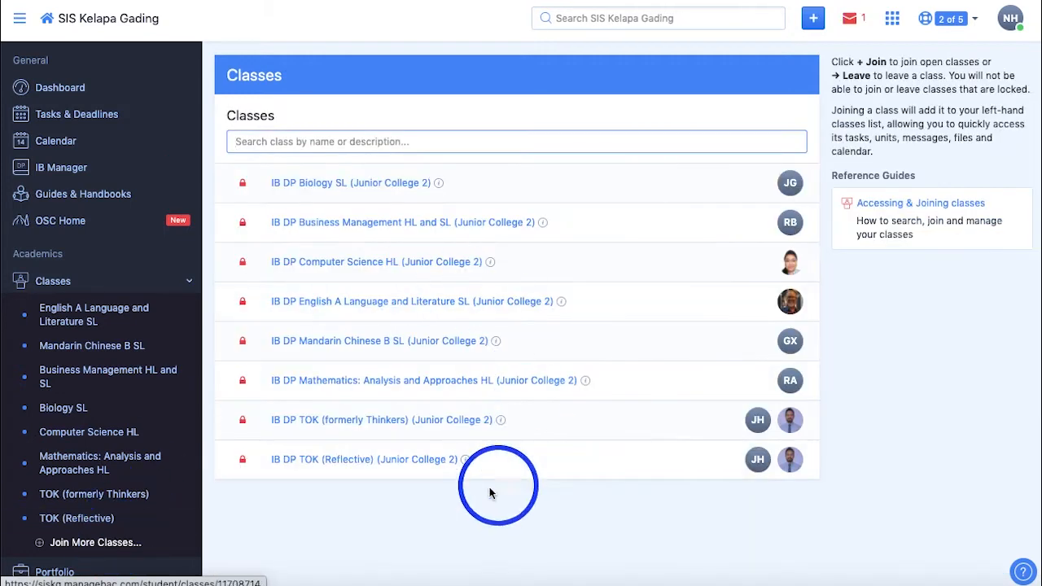
{"action": "mouse_move", "coordinate": [241, 302]}
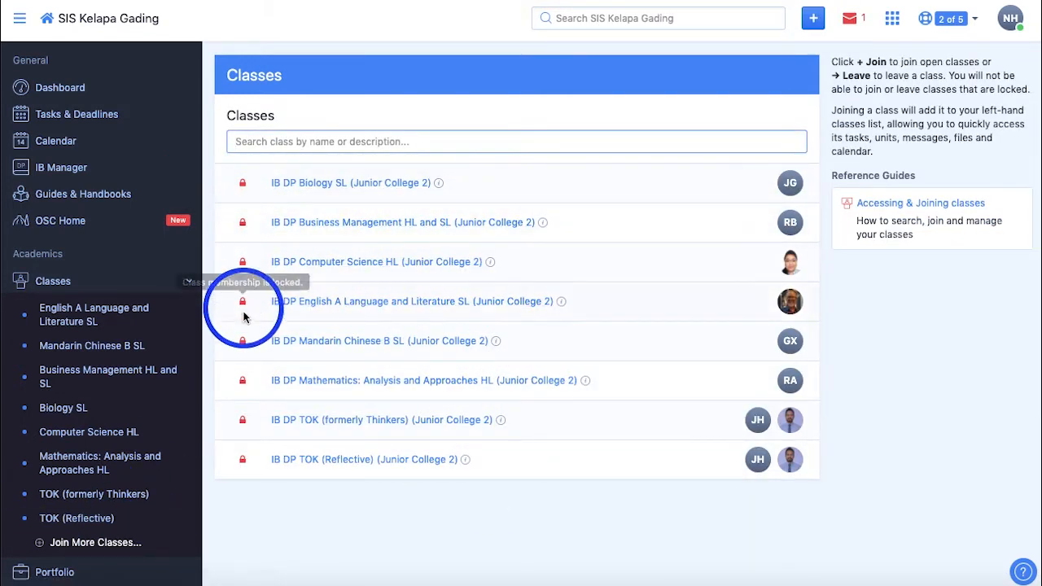
{"action": "mouse_move", "coordinate": [243, 182]}
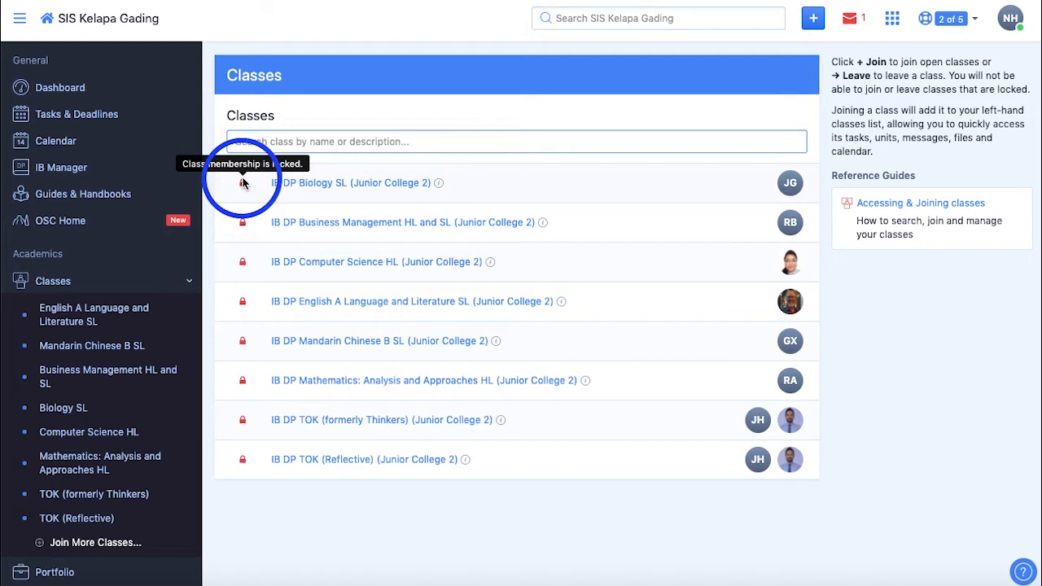
{"action": "mouse_move", "coordinate": [438, 191]}
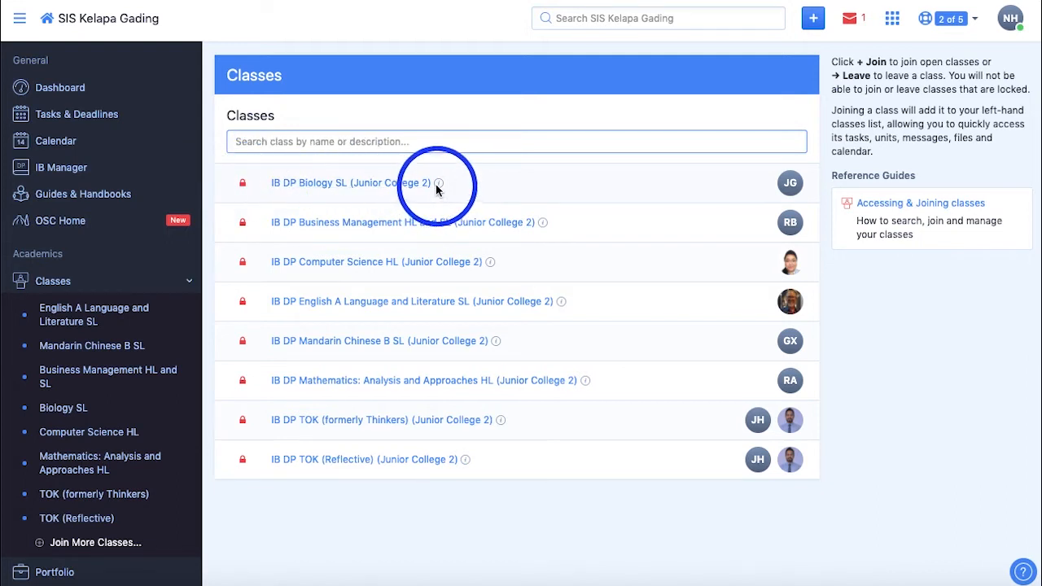
{"action": "left_click", "coordinate": [438, 183]}
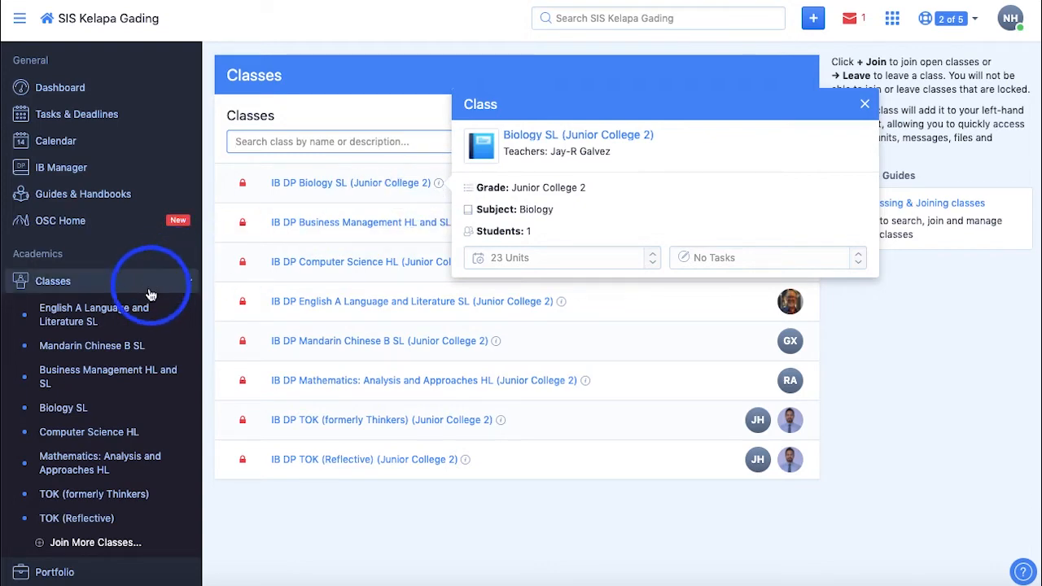
Go to the English A Language and Literature SL class overview and its upcoming Zoom meetings.
{"action": "left_click", "coordinate": [94, 314]}
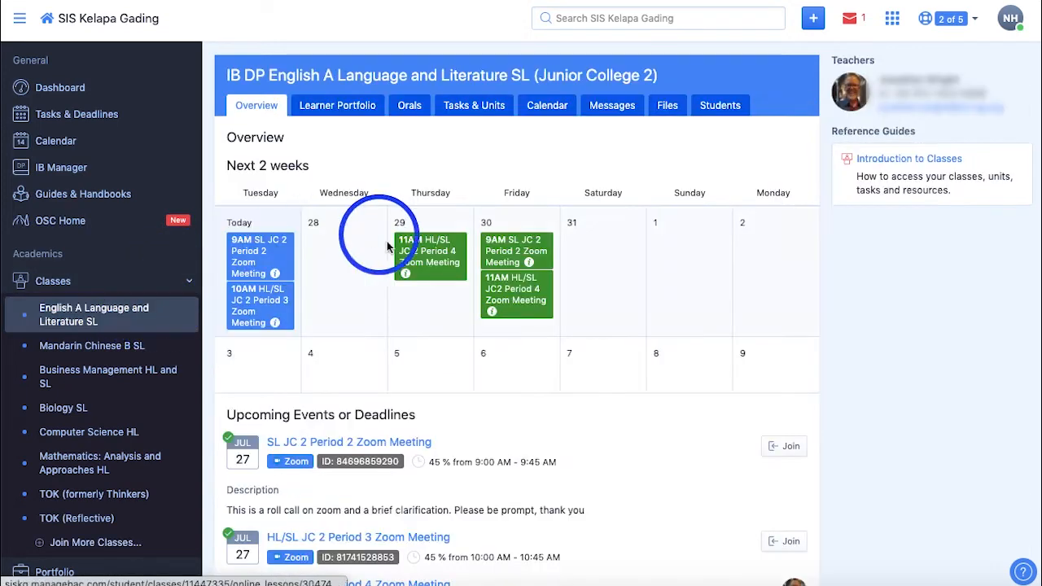
{"action": "scroll", "scroll_direction": "down", "scroll_amount": 3}
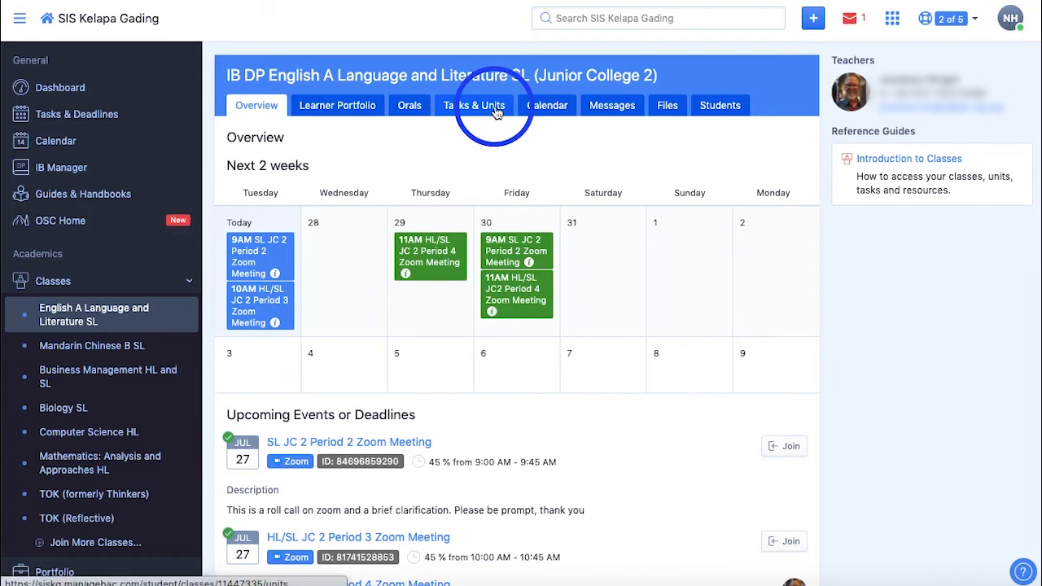
Show the English class's Tasks & Units page with its unit calendar and eight units.
{"action": "left_click", "coordinate": [474, 104]}
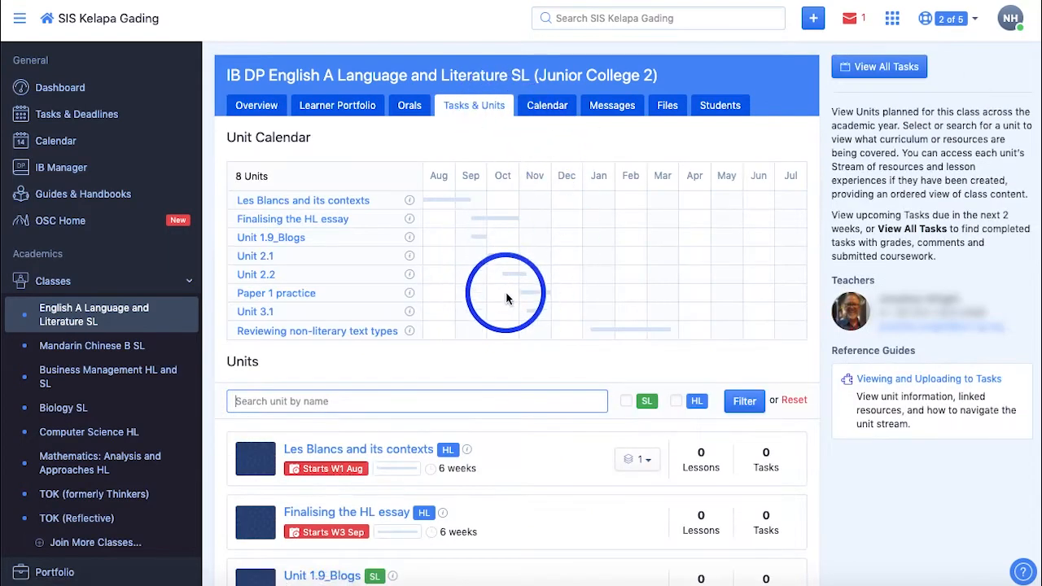
{"action": "scroll", "scroll_direction": "down", "scroll_amount": 3}
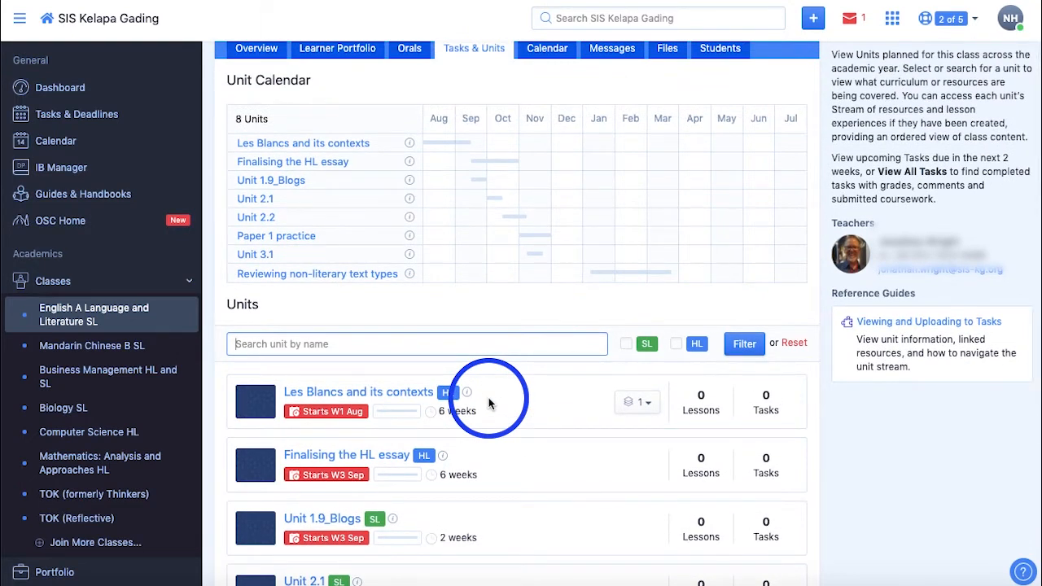
{"action": "scroll", "scroll_direction": "down", "scroll_amount": 3}
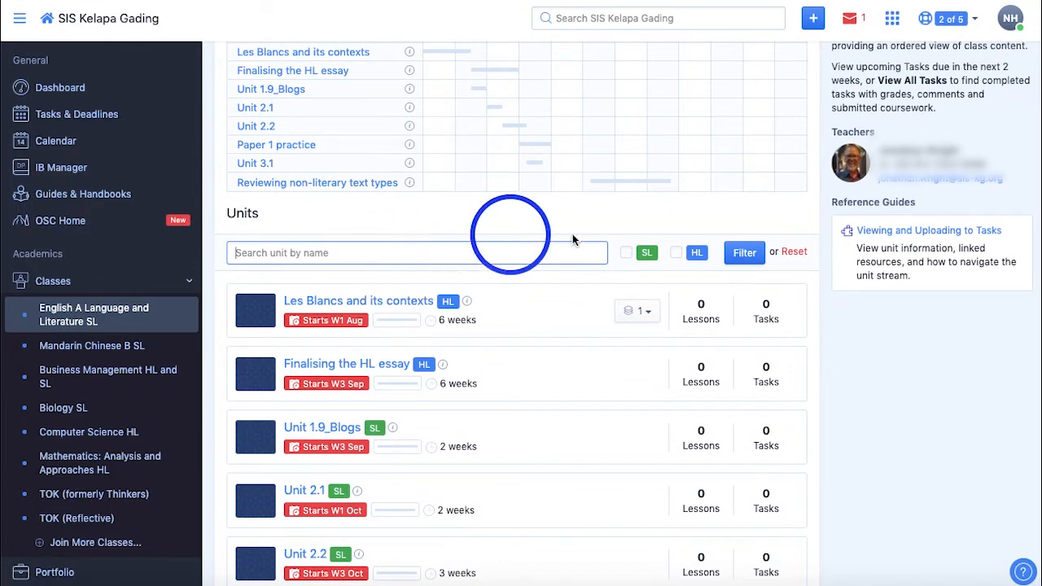
{"action": "left_click", "coordinate": [676, 253]}
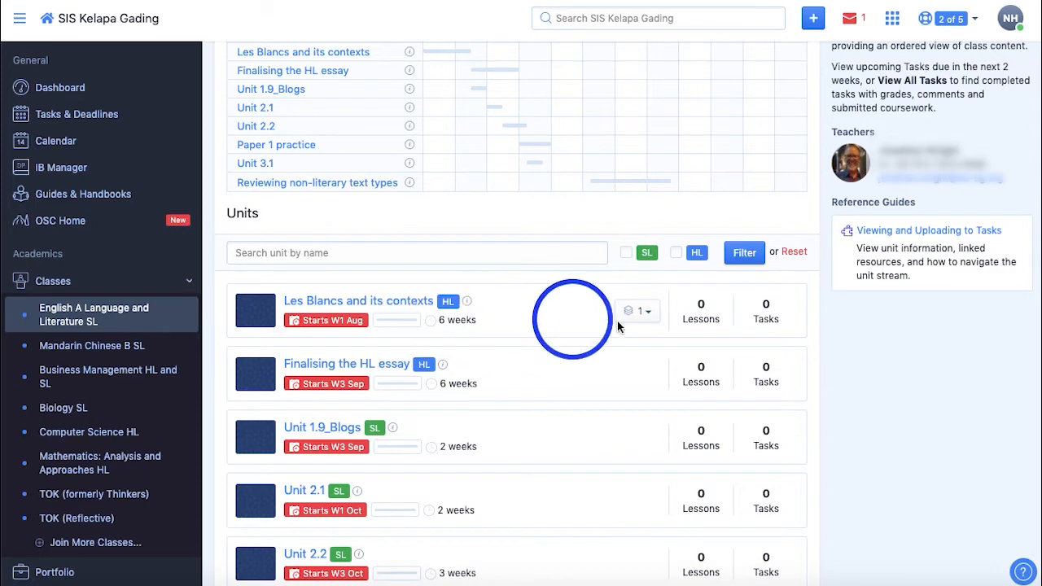
{"action": "mouse_move", "coordinate": [503, 334]}
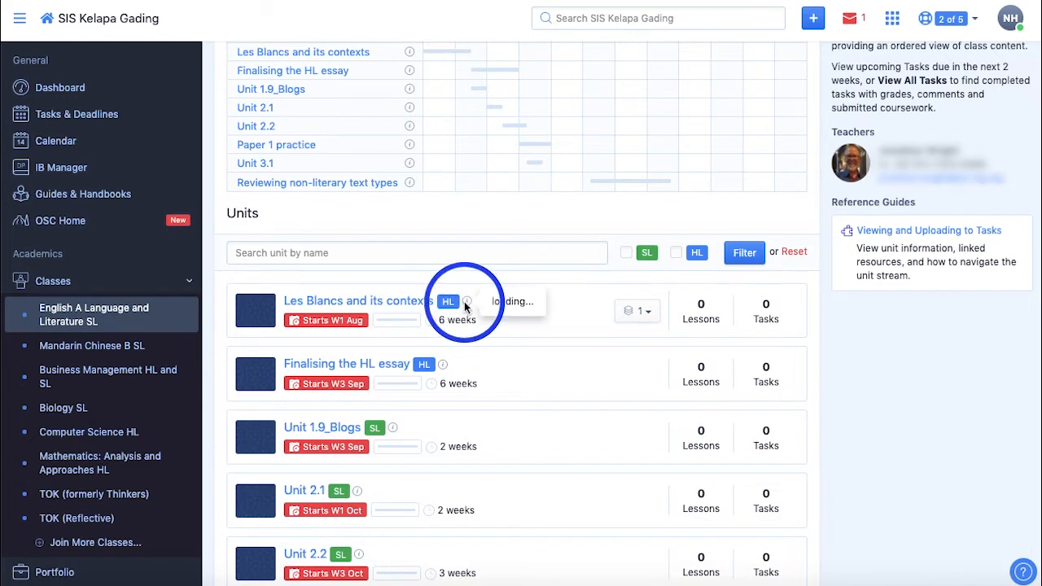
Preview the Les Blancs and its contexts unit summary card, then dismiss it.
{"action": "left_click", "coordinate": [467, 301]}
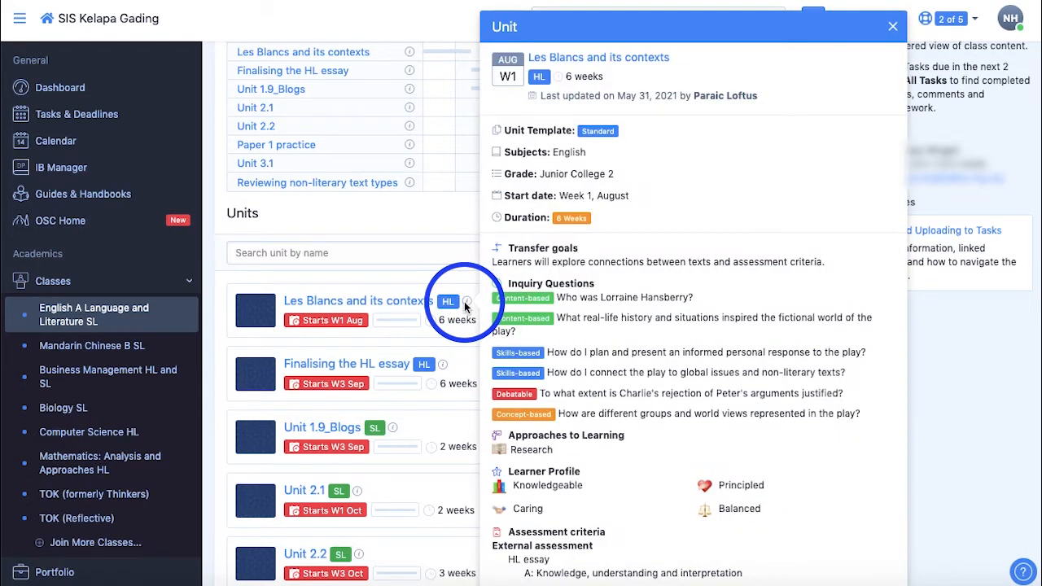
{"action": "left_click", "coordinate": [893, 27]}
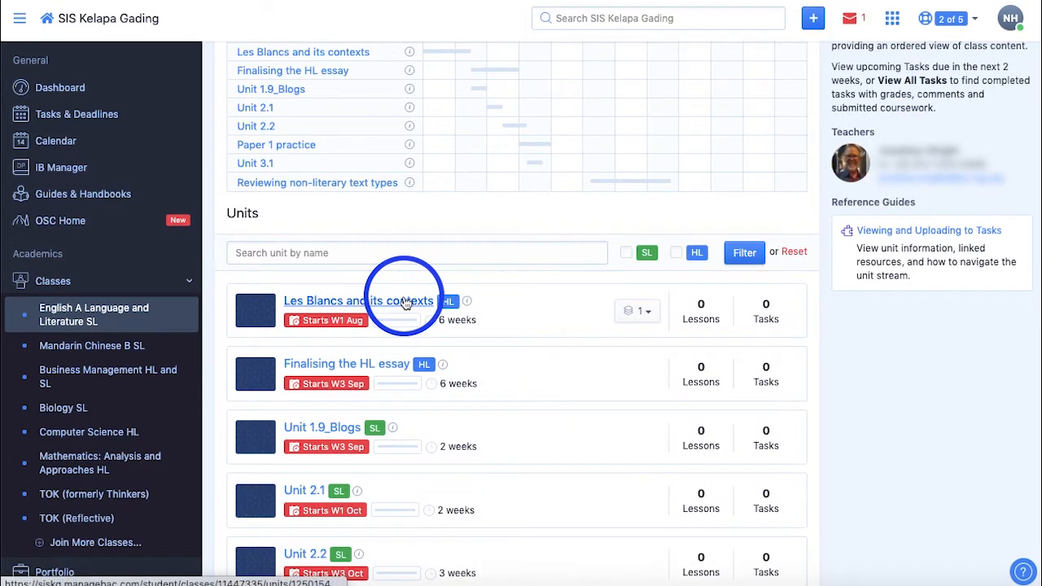
{"action": "left_click", "coordinate": [359, 300]}
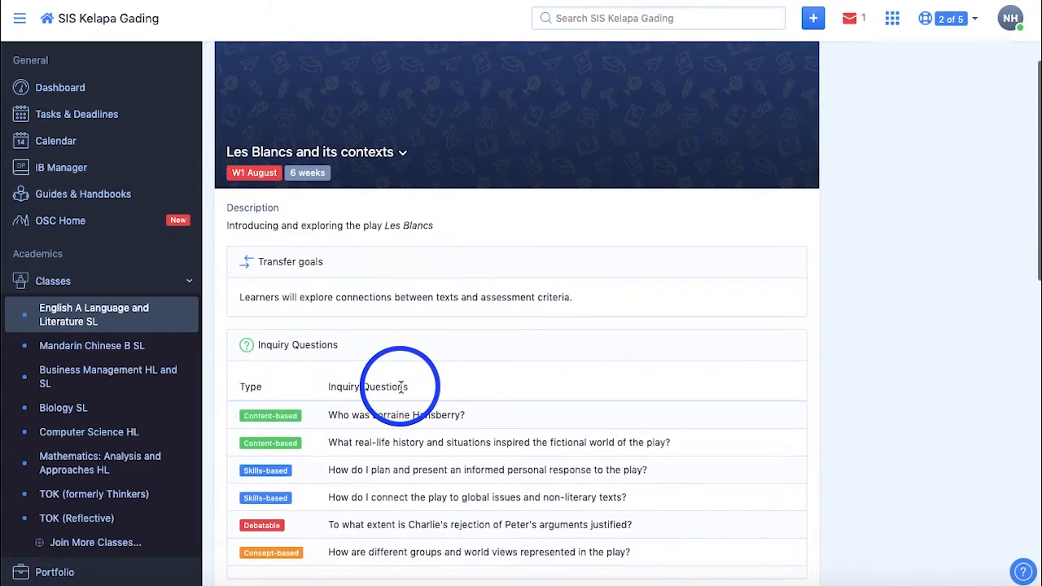
{"action": "scroll", "scroll_direction": "down", "scroll_amount": 3}
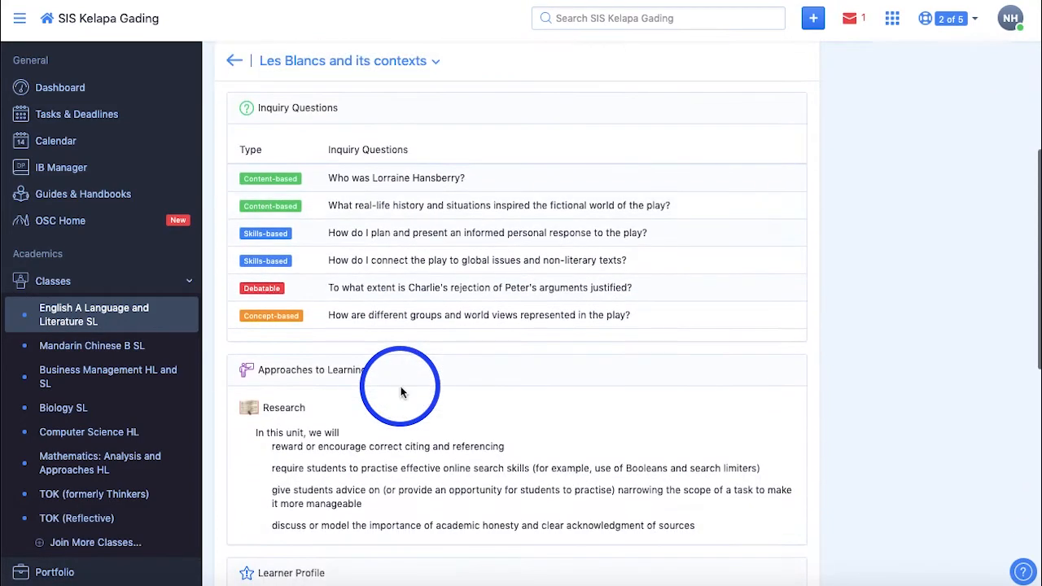
{"action": "scroll", "scroll_direction": "down", "scroll_amount": 3}
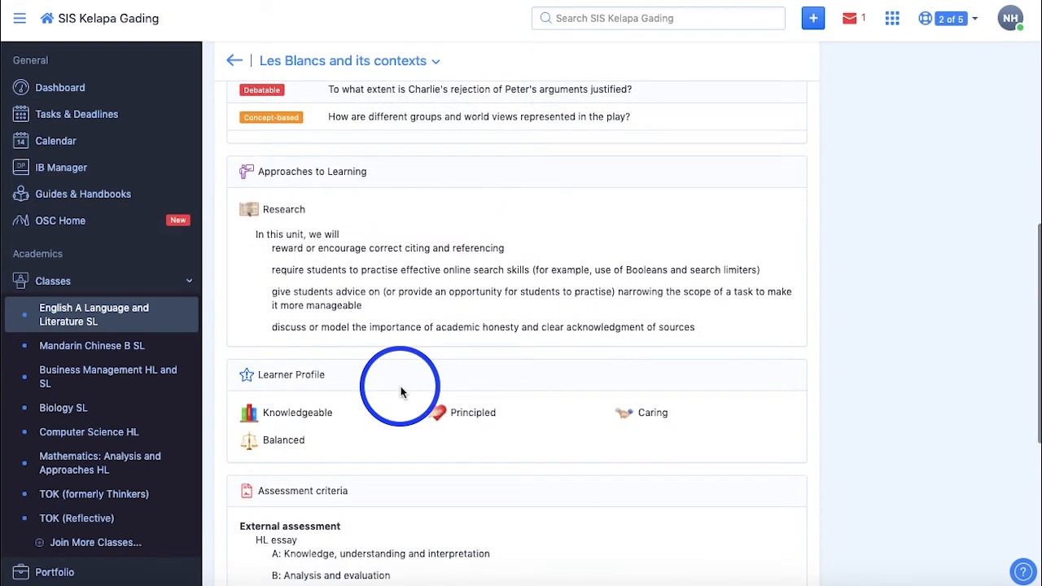
{"action": "scroll", "scroll_direction": "down", "scroll_amount": 3}
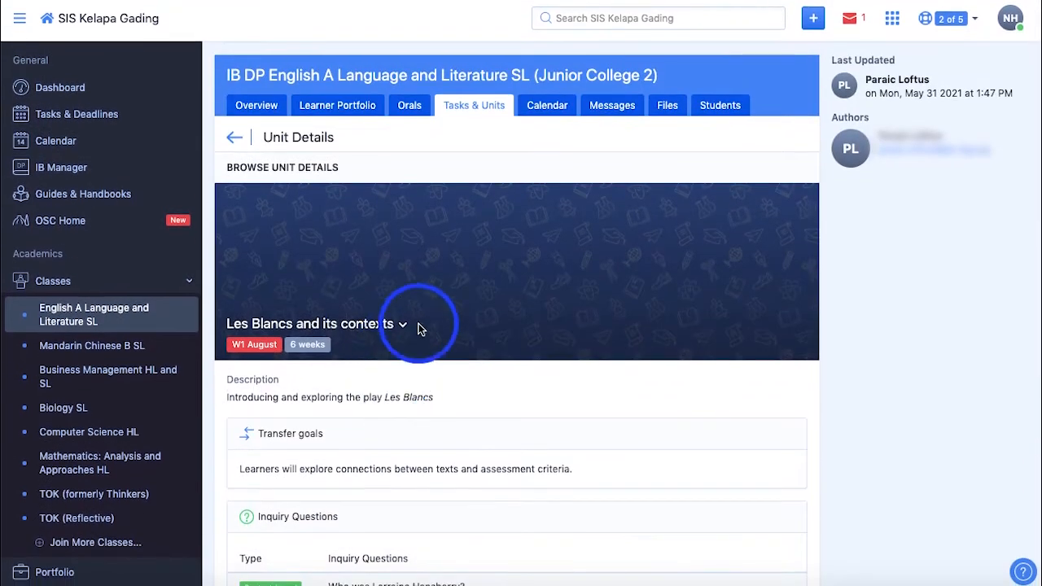
{"action": "left_click", "coordinate": [401, 322]}
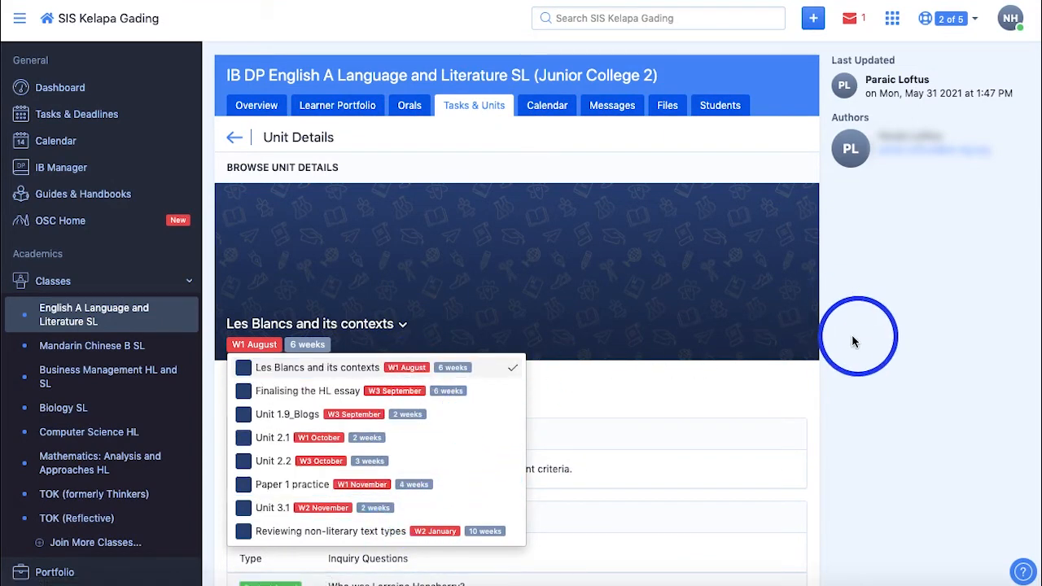
{"action": "mouse_move", "coordinate": [843, 195]}
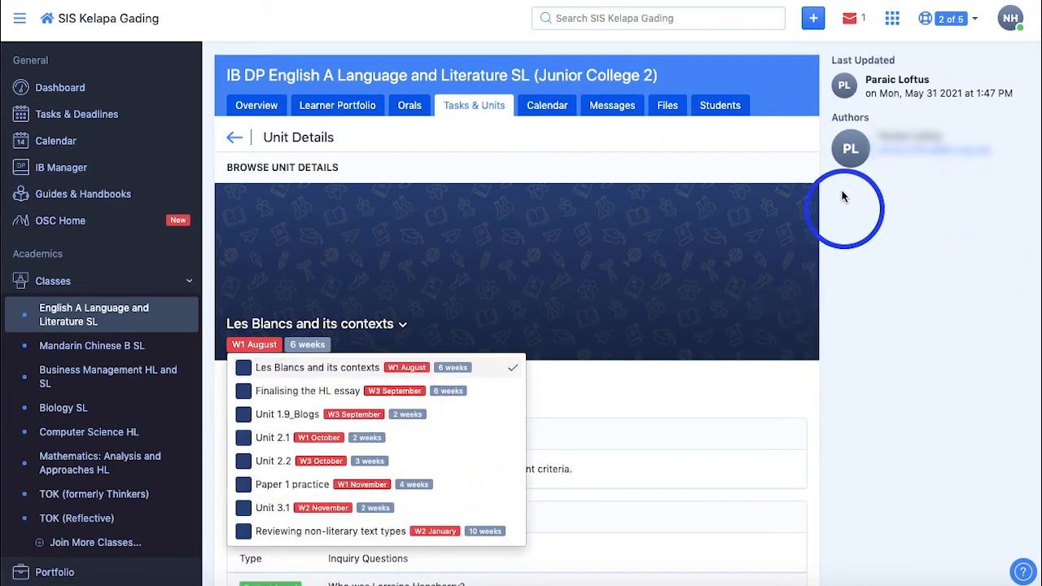
{"action": "mouse_move", "coordinate": [361, 187]}
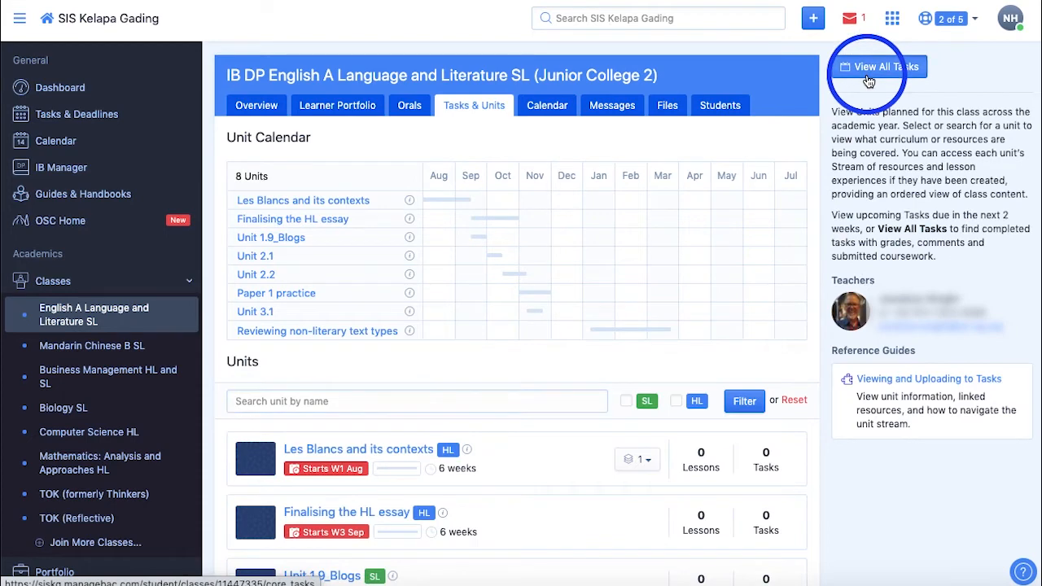
View All Tasks for the class: grade progress chart and completed tasks with feedback.
{"action": "left_click", "coordinate": [878, 67]}
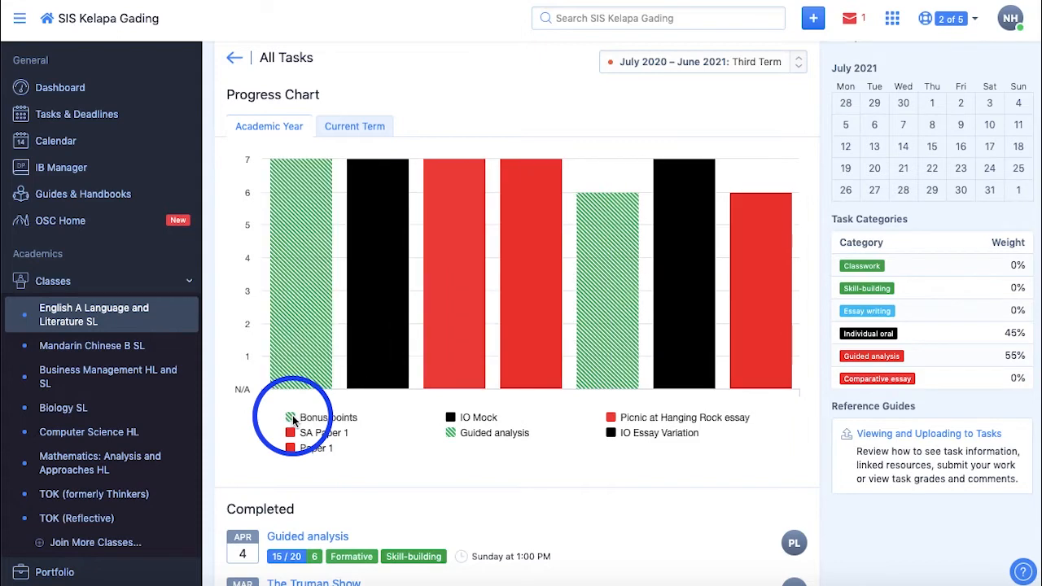
{"action": "scroll", "scroll_direction": "down", "scroll_amount": 3}
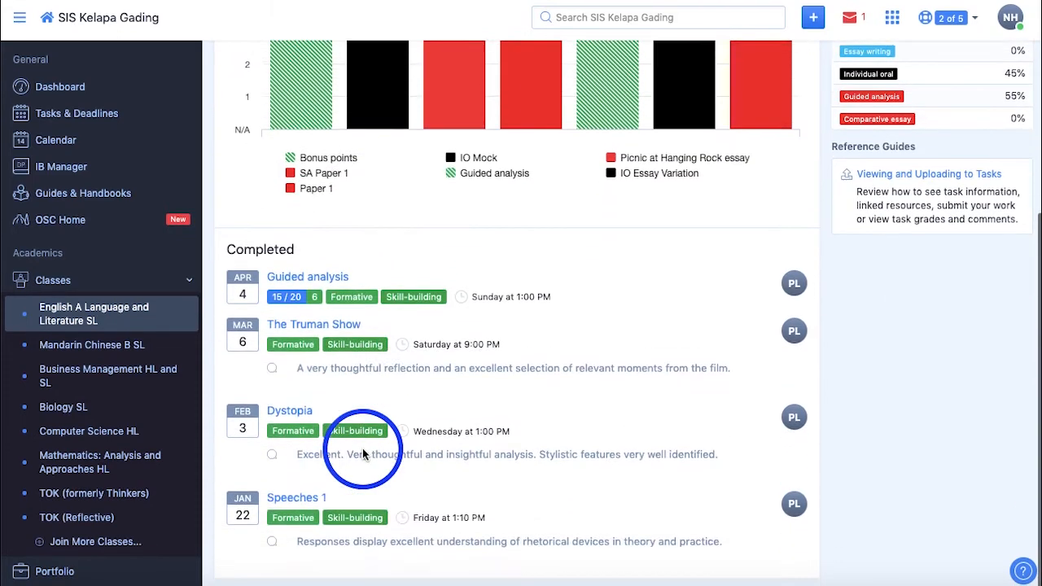
{"action": "mouse_move", "coordinate": [511, 498]}
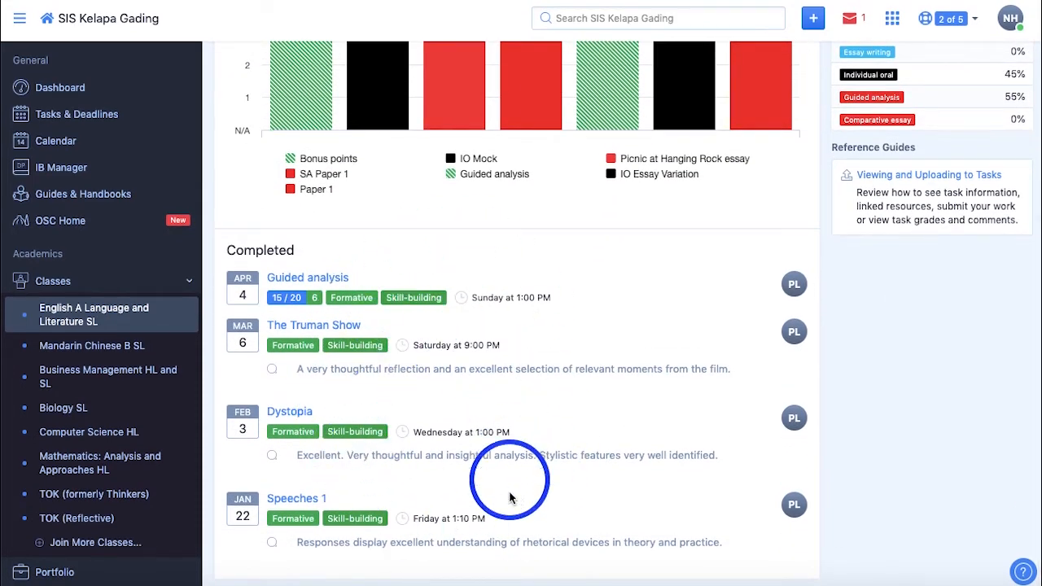
{"action": "mouse_move", "coordinate": [456, 359]}
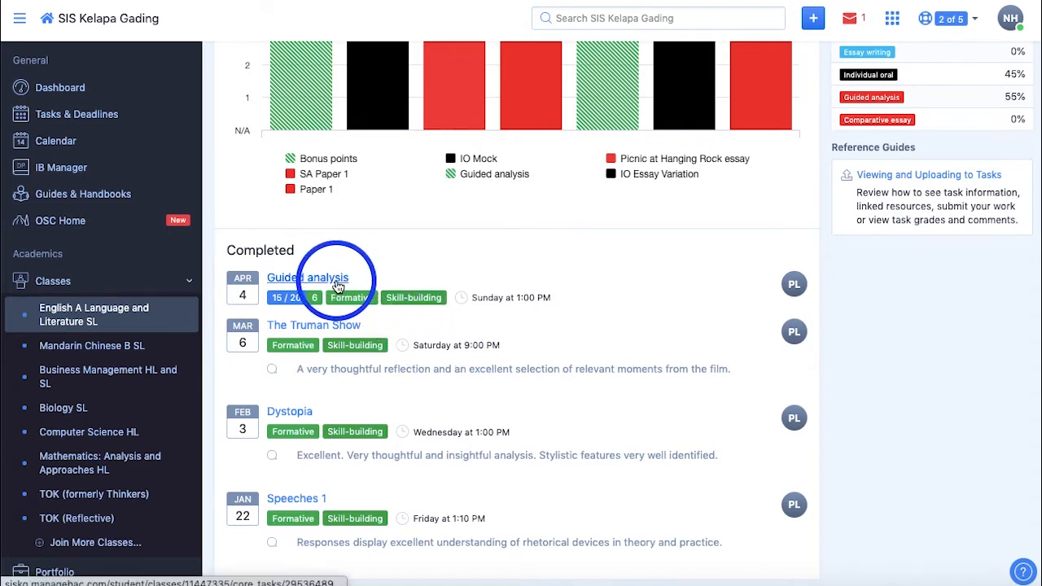
Show the Guided analysis task details with its 15/20 grade and grade scale.
{"action": "left_click", "coordinate": [308, 277]}
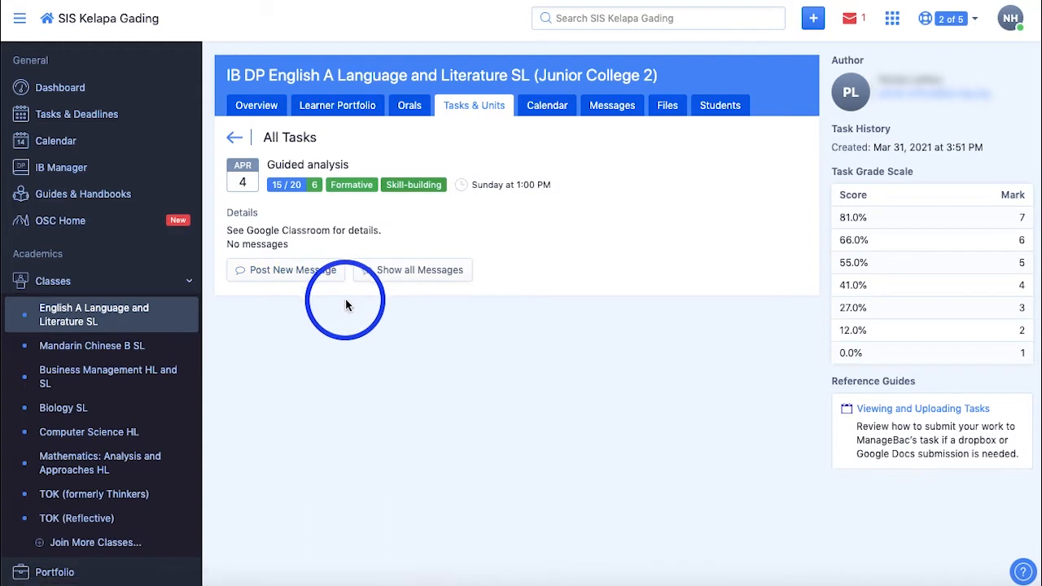
{"action": "mouse_move", "coordinate": [335, 293]}
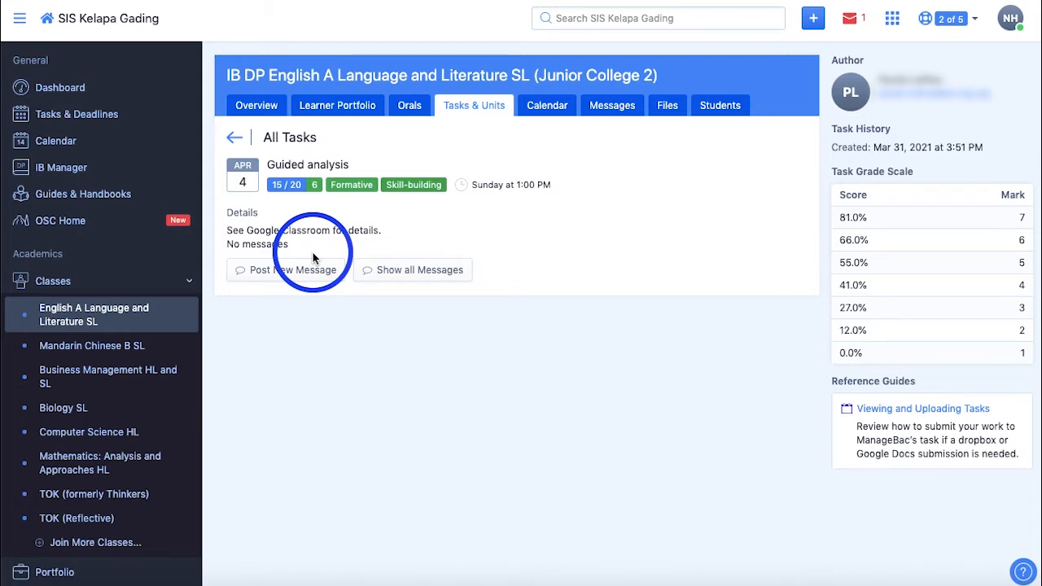
{"action": "mouse_move", "coordinate": [955, 182]}
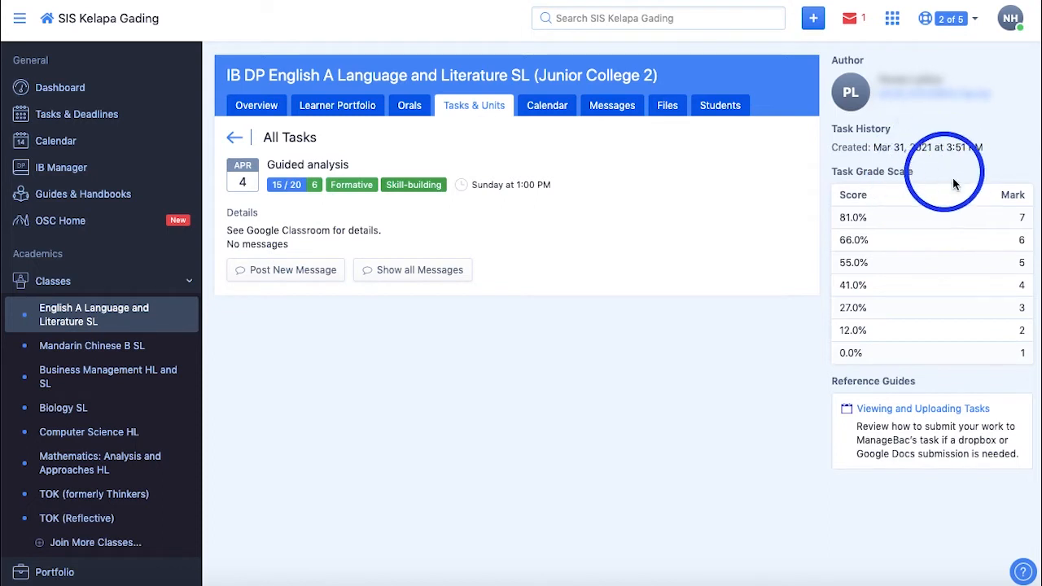
{"action": "mouse_move", "coordinate": [961, 424]}
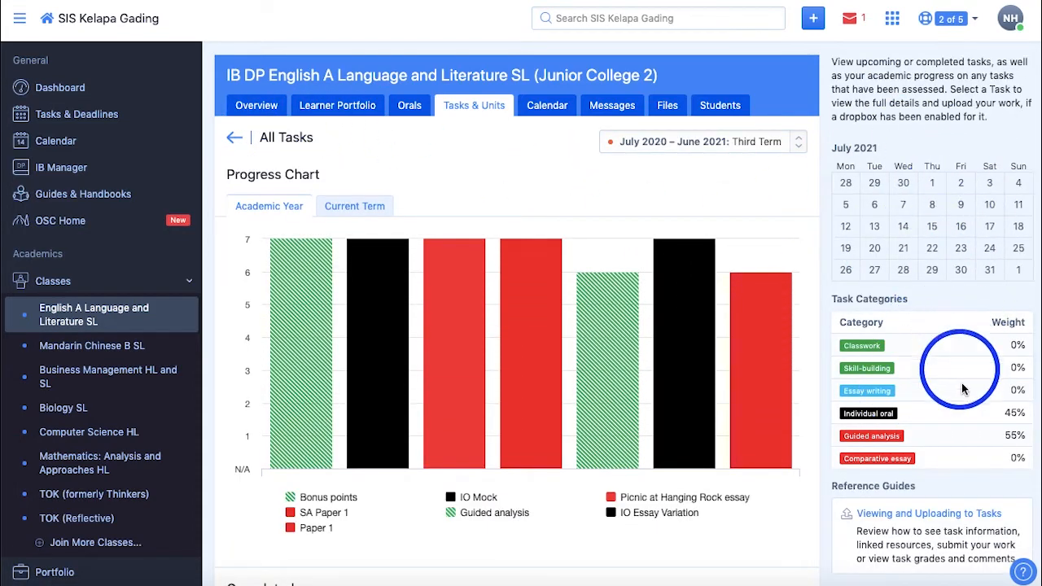
{"action": "mouse_move", "coordinate": [969, 446]}
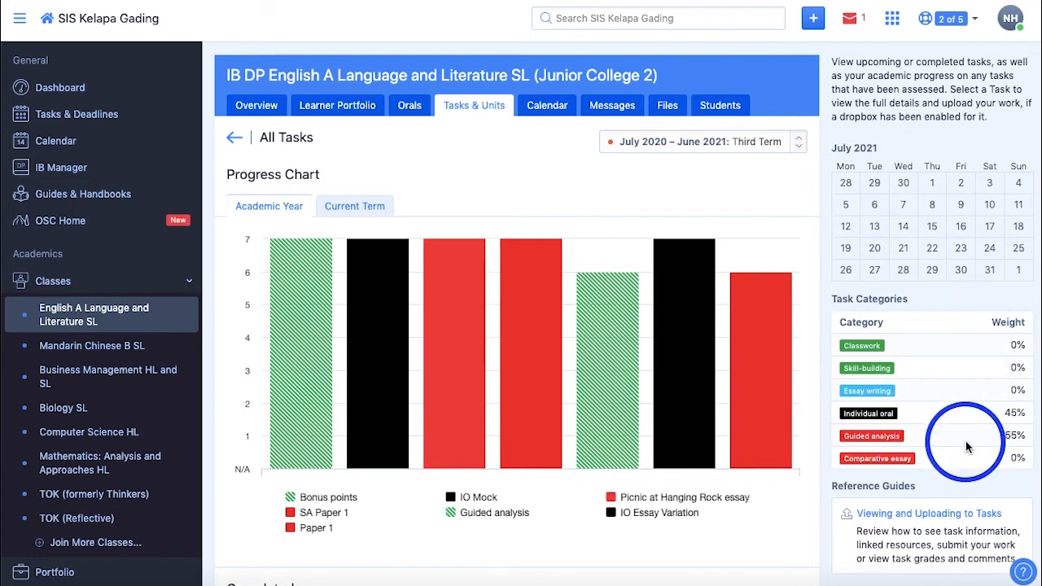
{"action": "scroll", "scroll_direction": "down", "scroll_amount": 3}
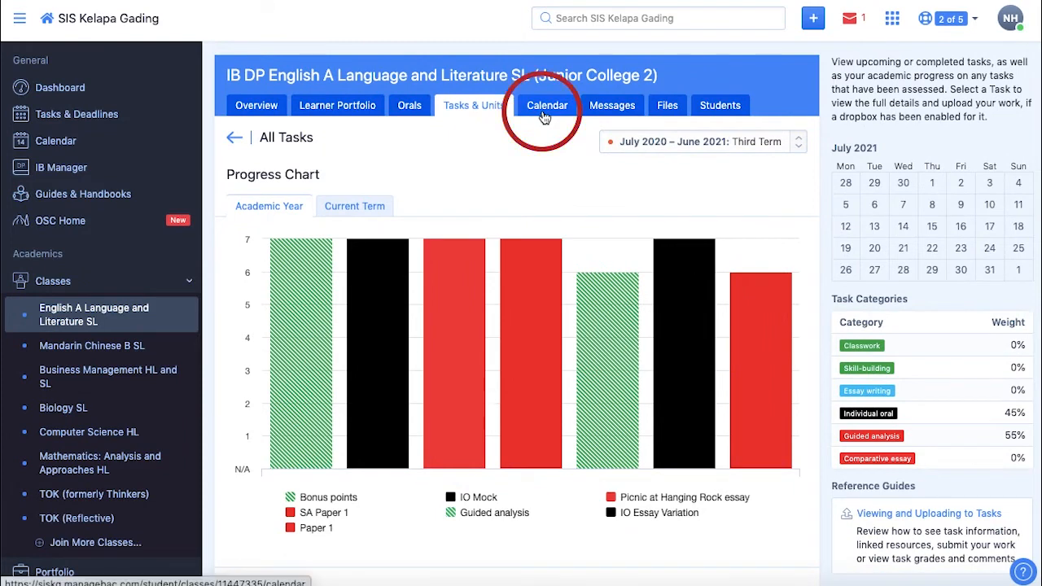
Show the English class calendar for July 2021 with its Zoom meeting events.
{"action": "left_click", "coordinate": [547, 104]}
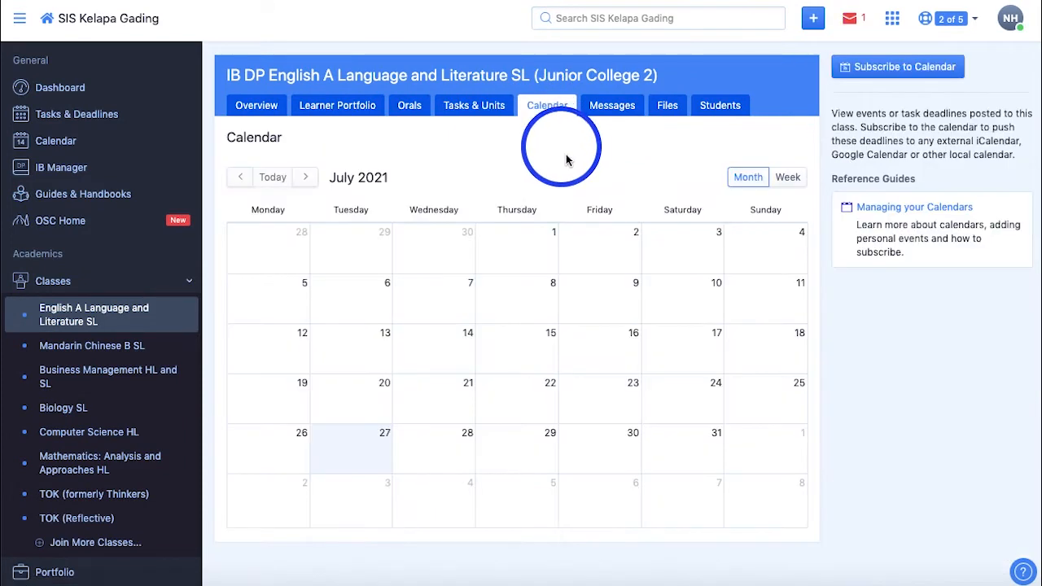
{"action": "left_click", "coordinate": [748, 175]}
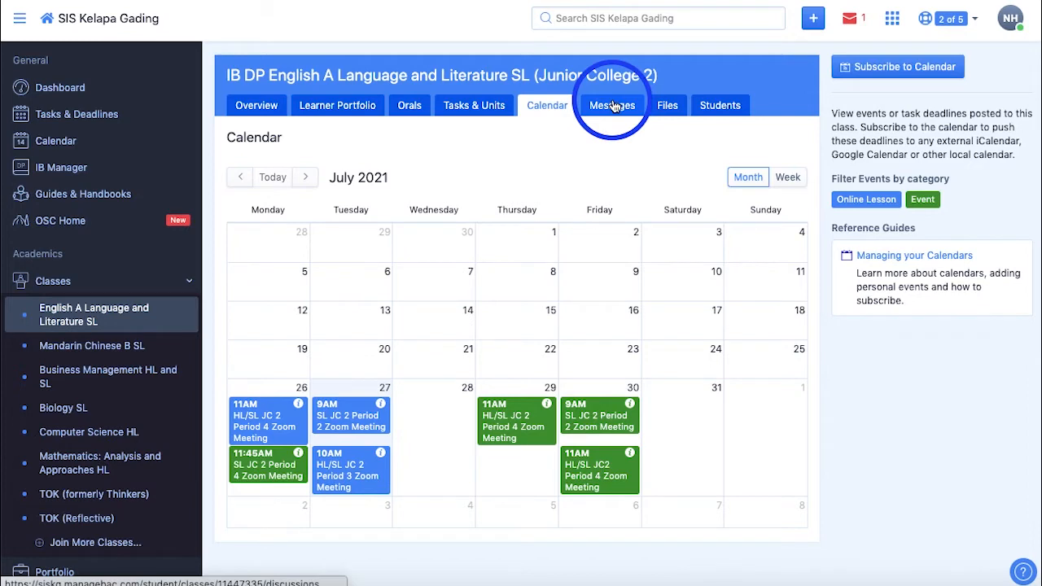
Show the class Messages page with the IO Thresholds and IO essay posts.
{"action": "left_click", "coordinate": [613, 104]}
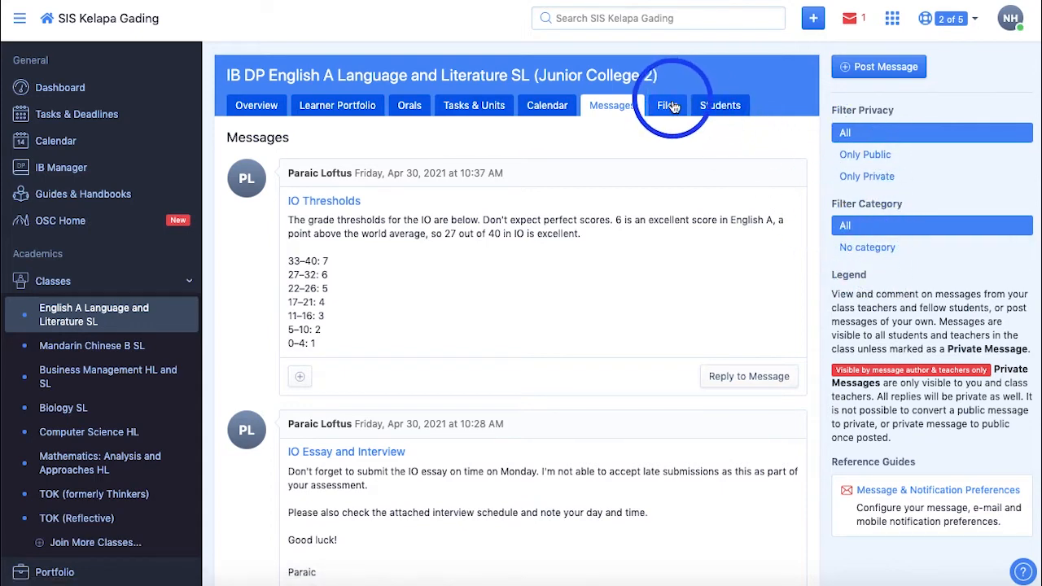
List the class files oldest-modified first and view the Picnic_at_Hanging_Rock_Timeline.pdf.
{"action": "left_click", "coordinate": [667, 104]}
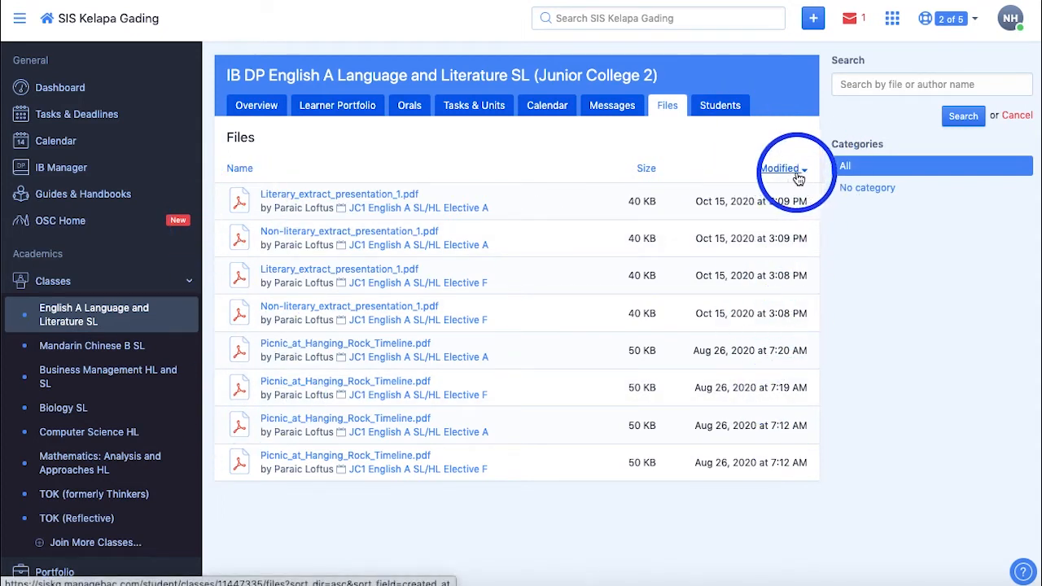
{"action": "left_click", "coordinate": [782, 168]}
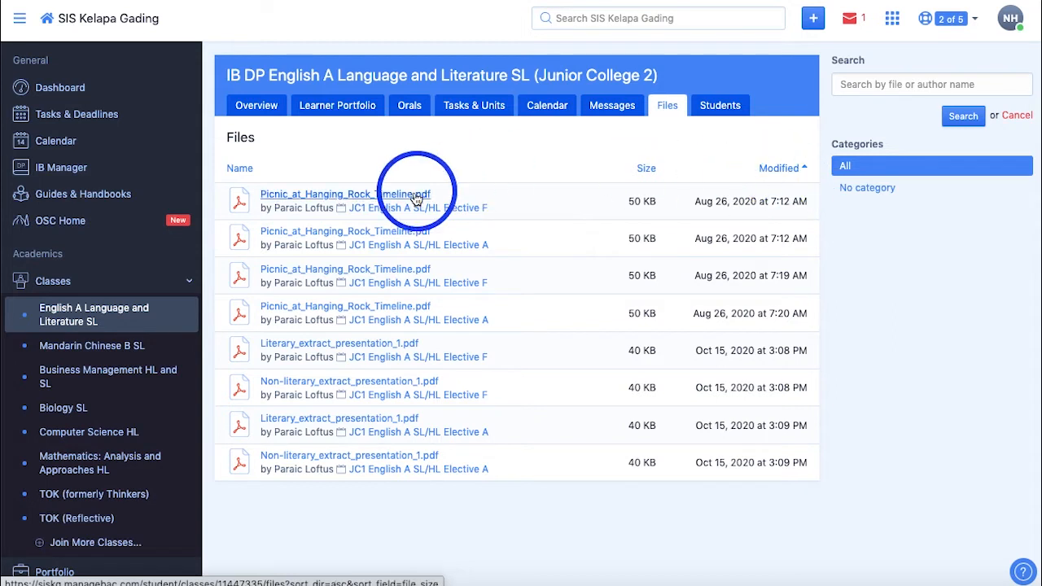
{"action": "left_click", "coordinate": [345, 194]}
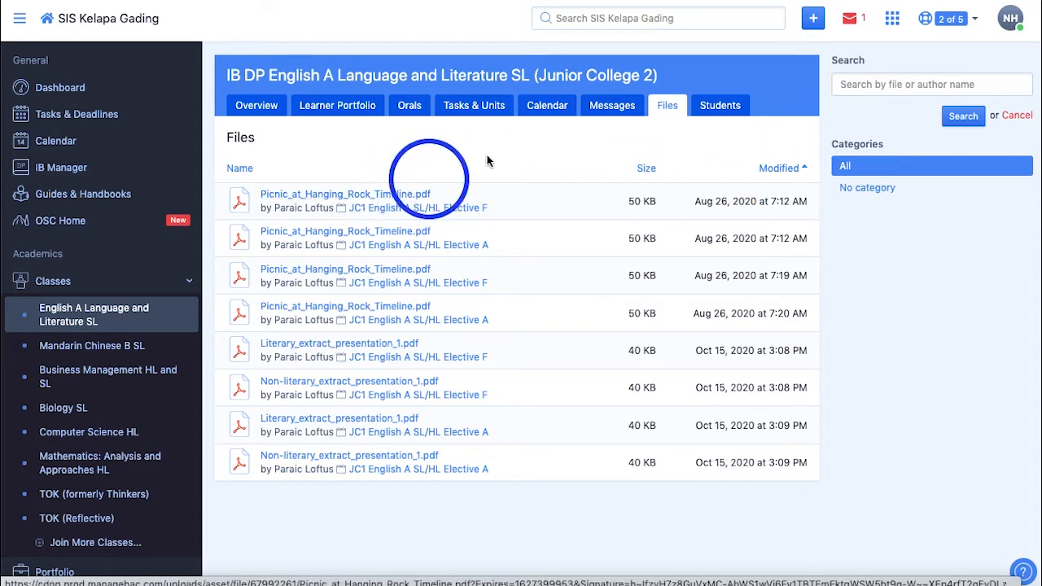
{"action": "left_click", "coordinate": [932, 85]}
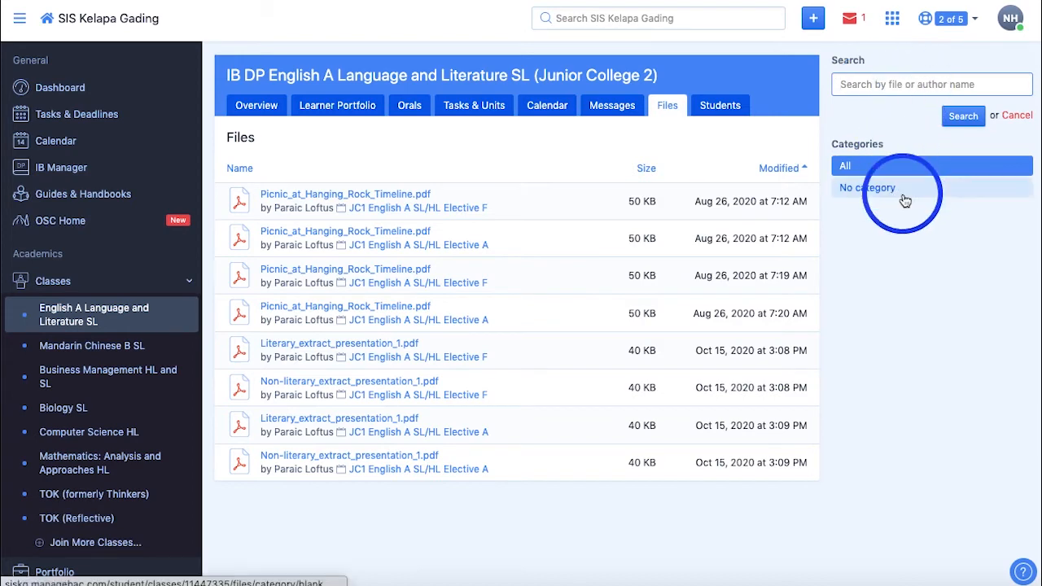
{"action": "left_click", "coordinate": [720, 104]}
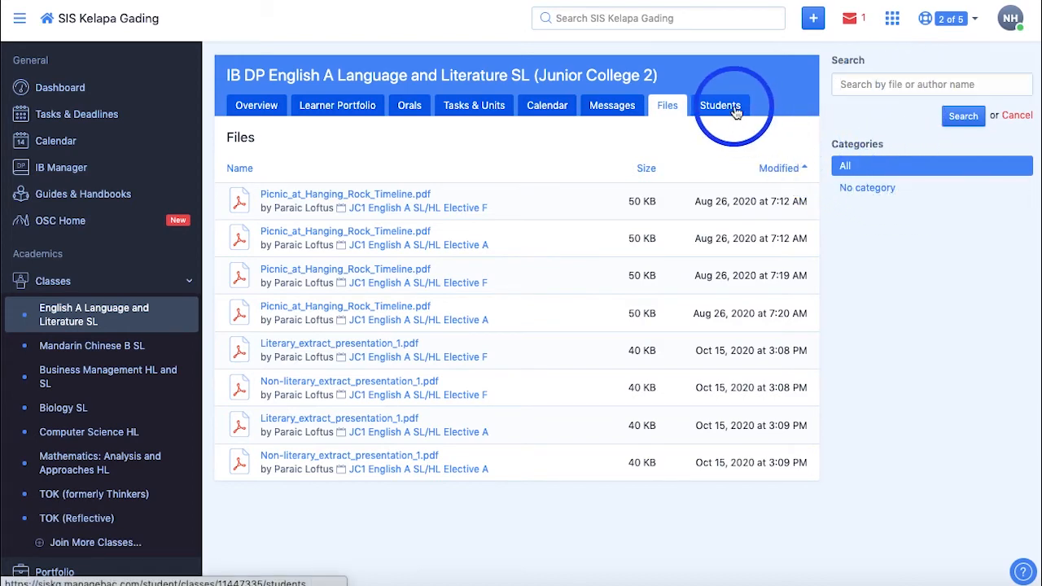
{"action": "left_click", "coordinate": [719, 105]}
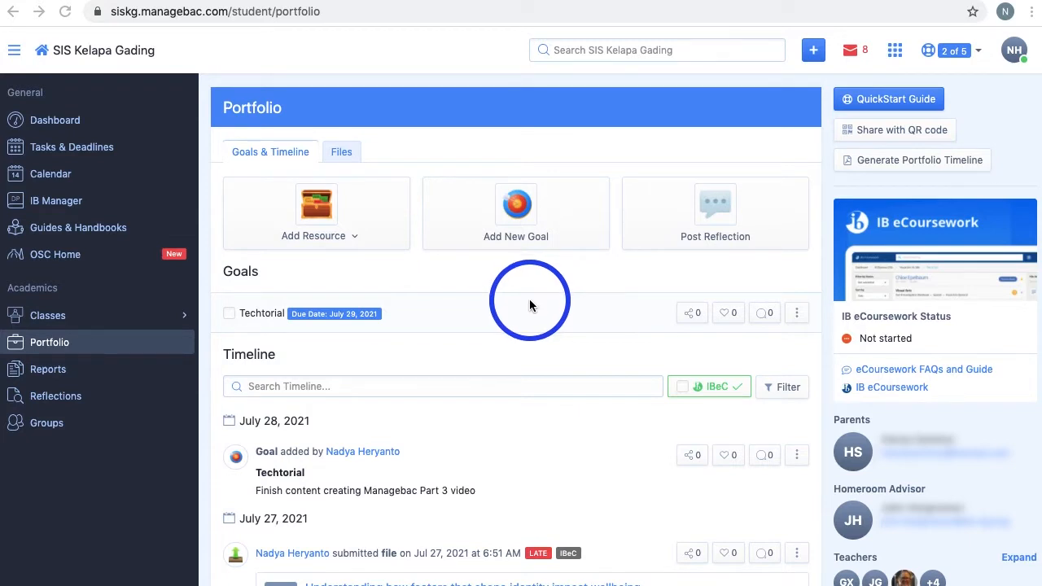
{"action": "mouse_move", "coordinate": [475, 528]}
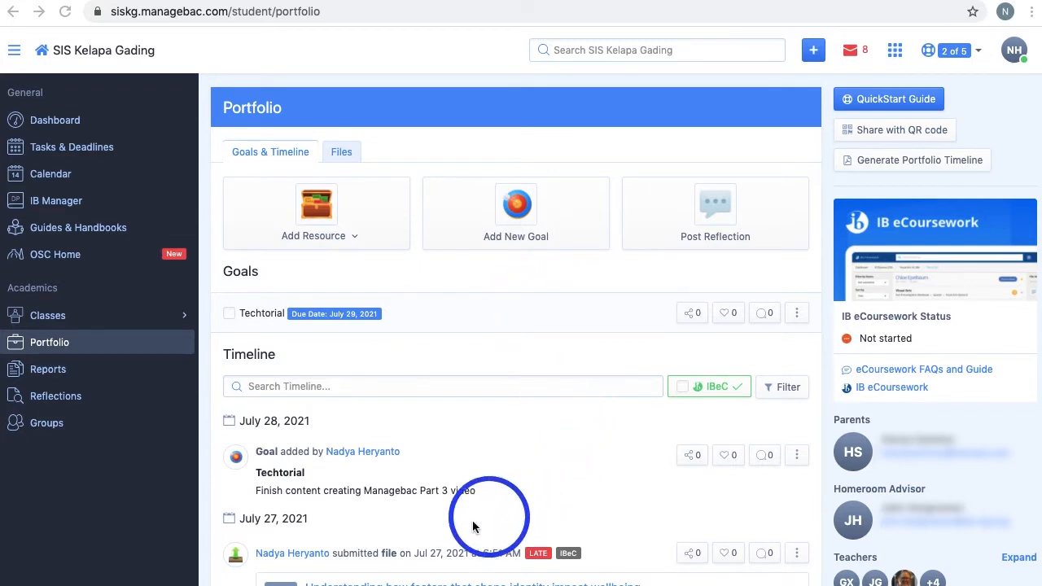
{"action": "mouse_move", "coordinate": [528, 570]}
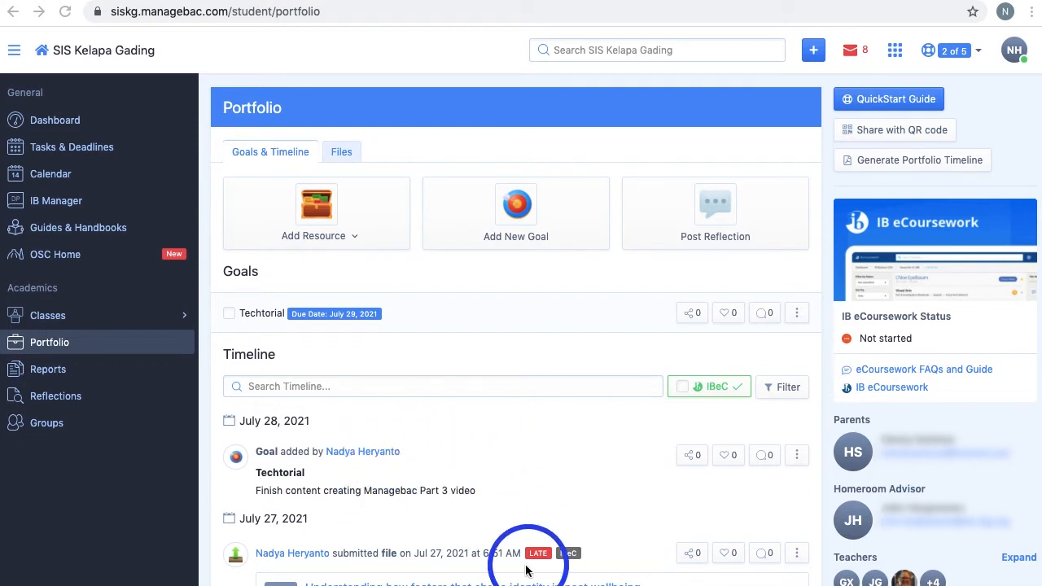
{"action": "mouse_move", "coordinate": [553, 489]}
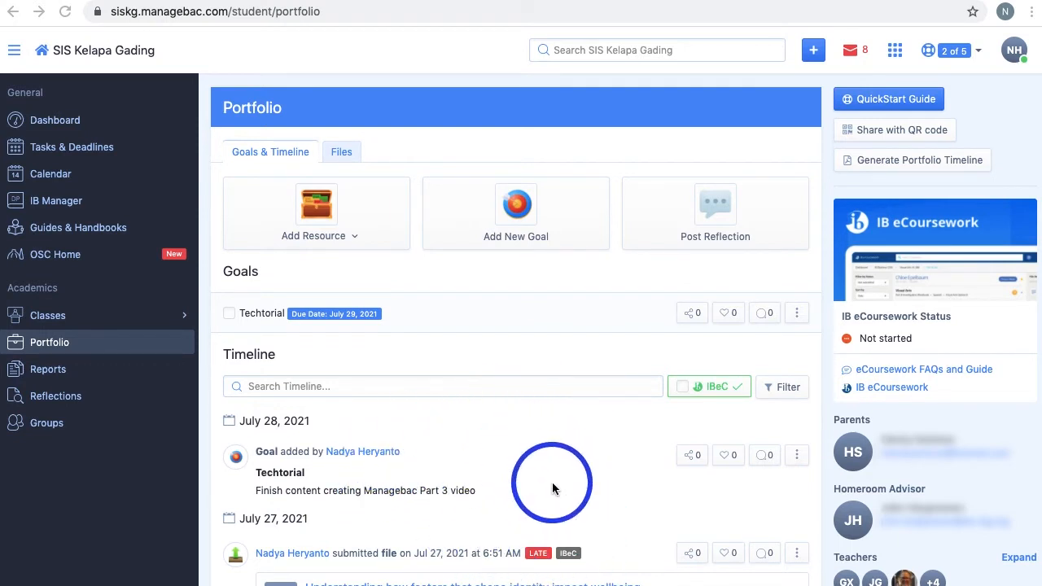
{"action": "mouse_move", "coordinate": [427, 382]}
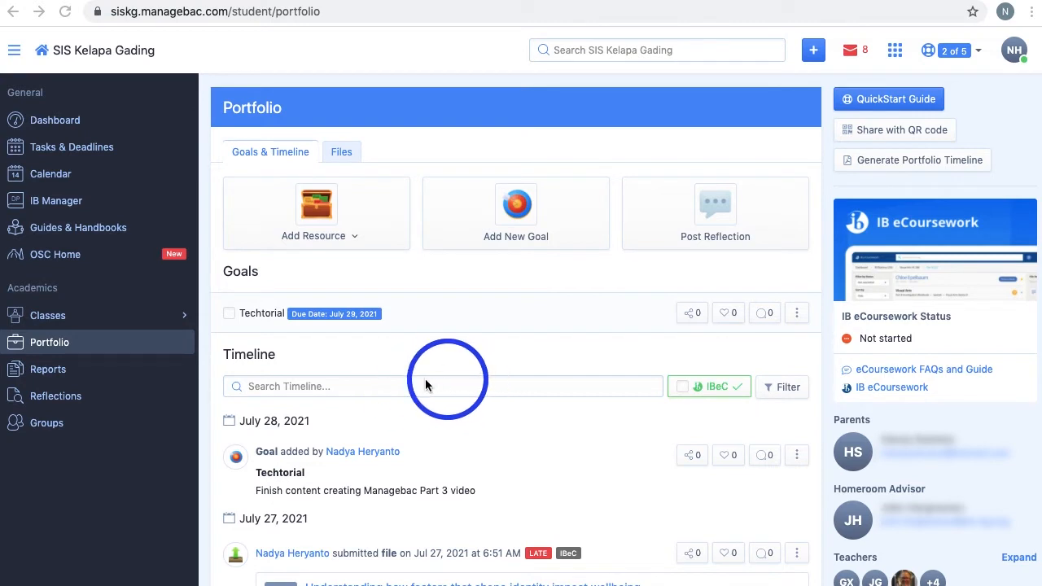
{"action": "mouse_move", "coordinate": [733, 424]}
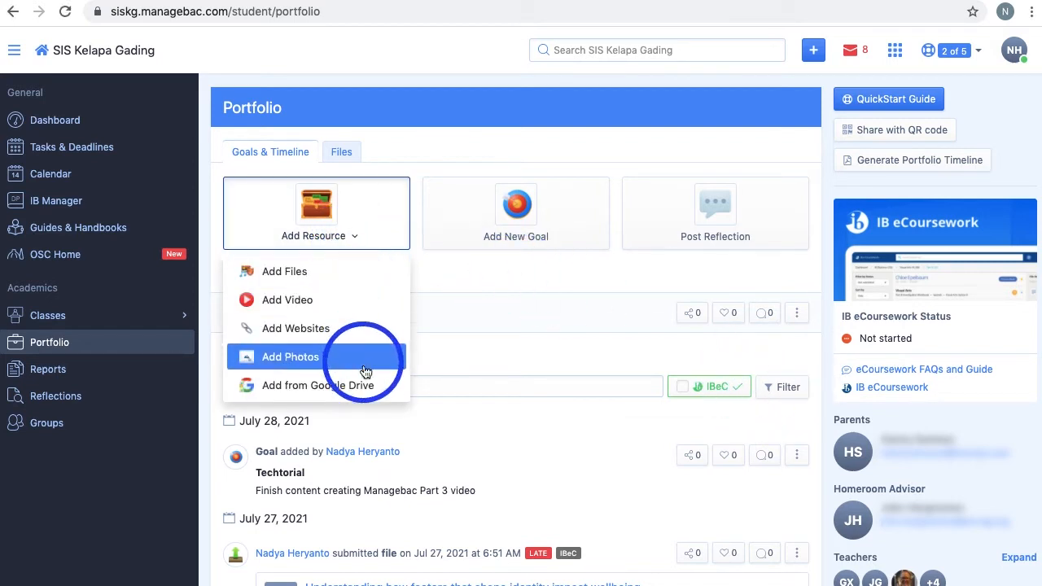
{"action": "mouse_move", "coordinate": [424, 280]}
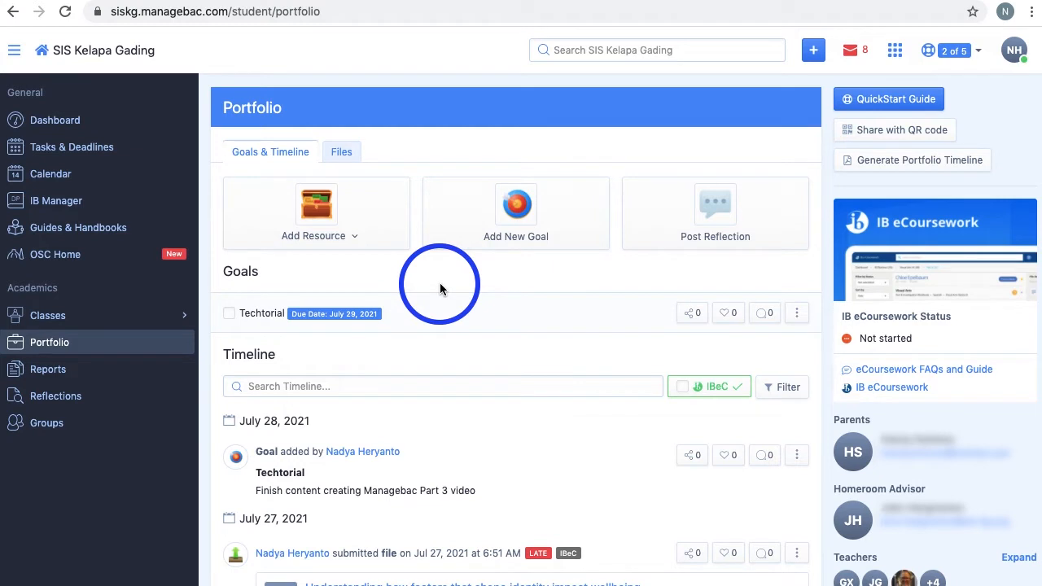
{"action": "mouse_move", "coordinate": [382, 323]}
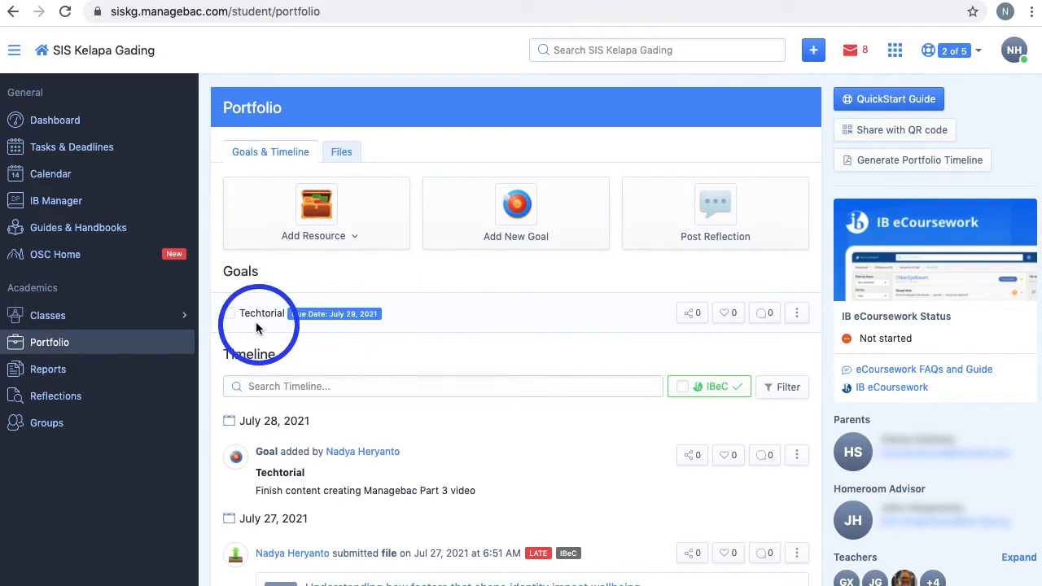
Mark the Techtorial portfolio goal as completed.
{"action": "left_click", "coordinate": [514, 213]}
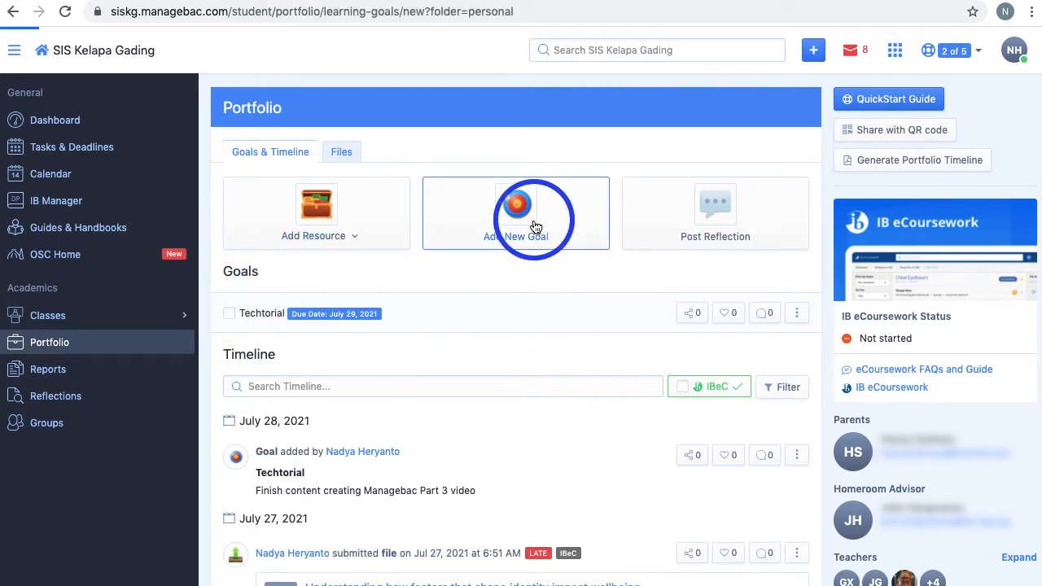
{"action": "left_click", "coordinate": [514, 213]}
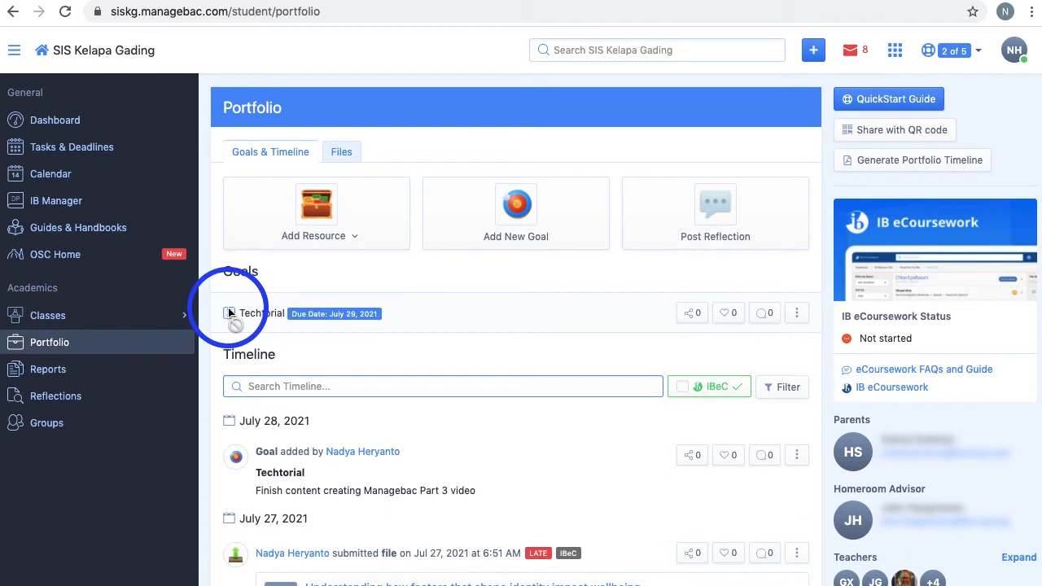
{"action": "left_click", "coordinate": [228, 313]}
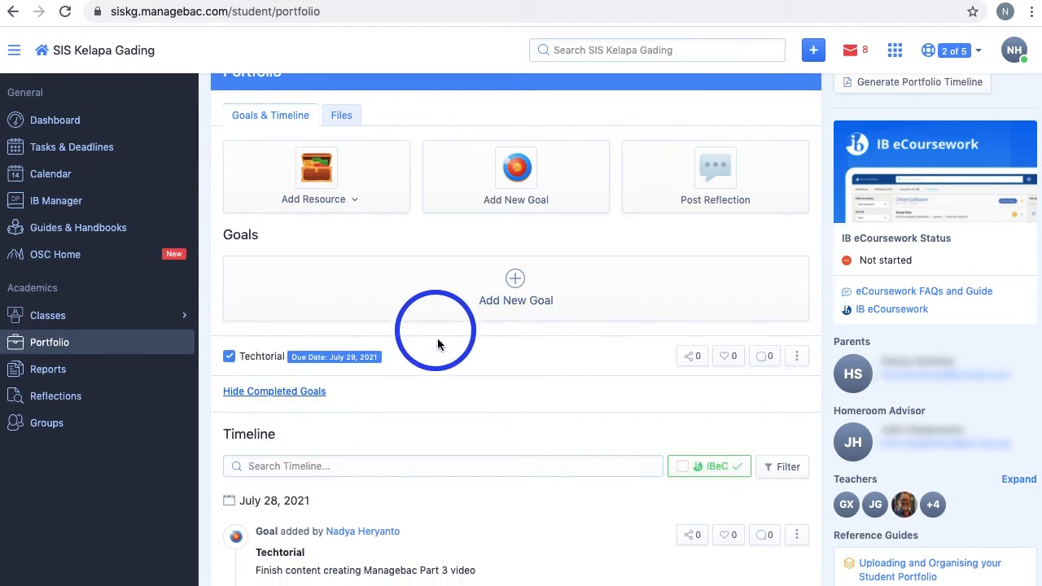
{"action": "mouse_move", "coordinate": [385, 371]}
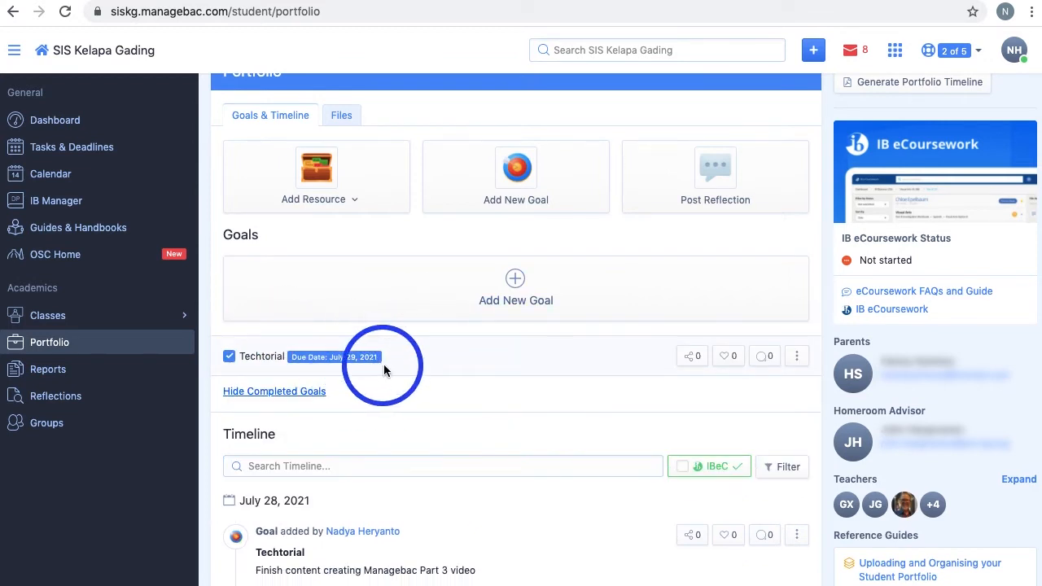
{"action": "mouse_move", "coordinate": [688, 357]}
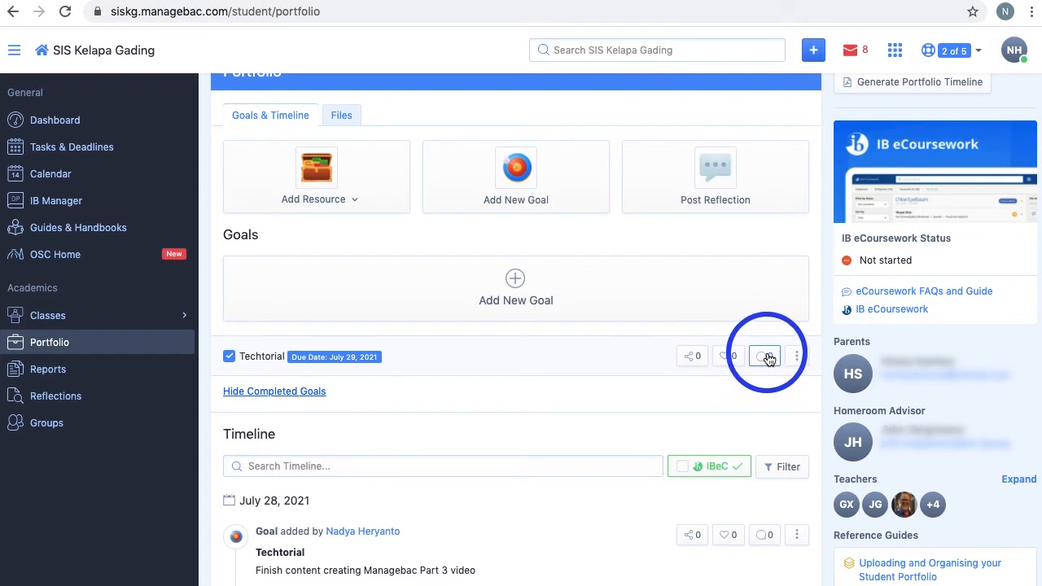
Delete the Techtorial goal and bring up an empty Post Reflection form.
{"action": "left_click", "coordinate": [797, 355]}
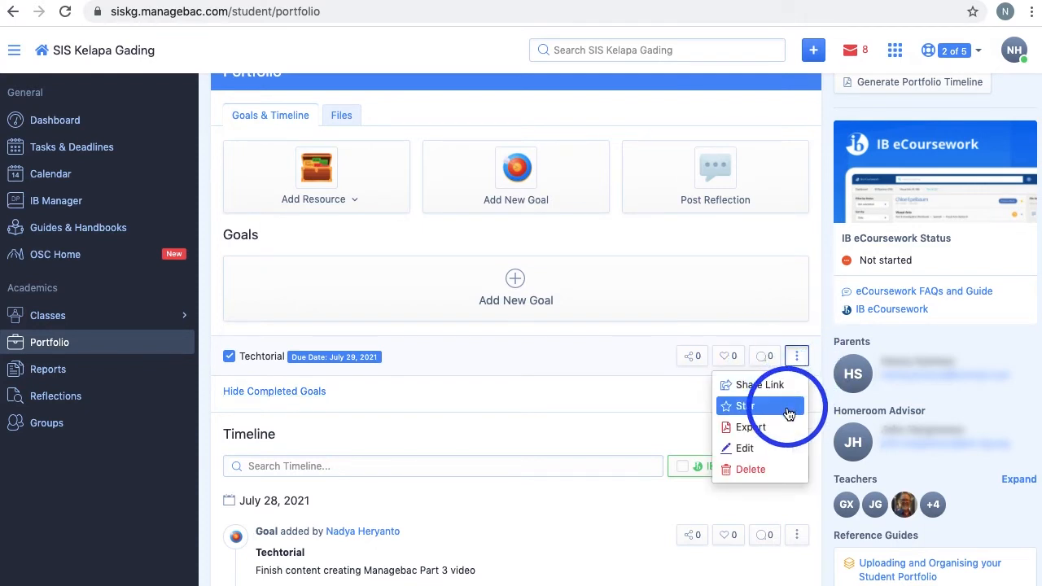
{"action": "left_click", "coordinate": [749, 469]}
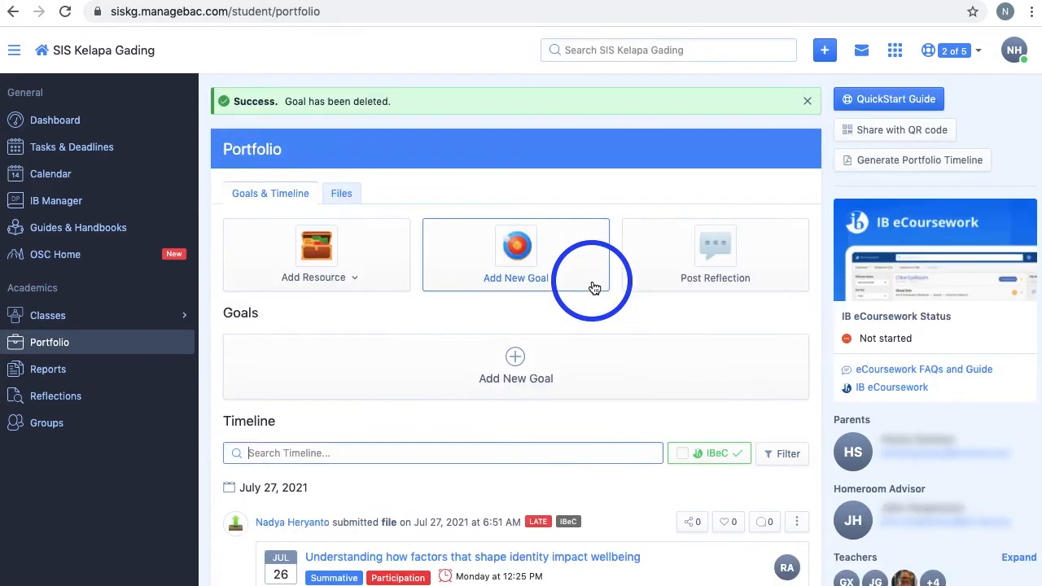
{"action": "left_click", "coordinate": [715, 245]}
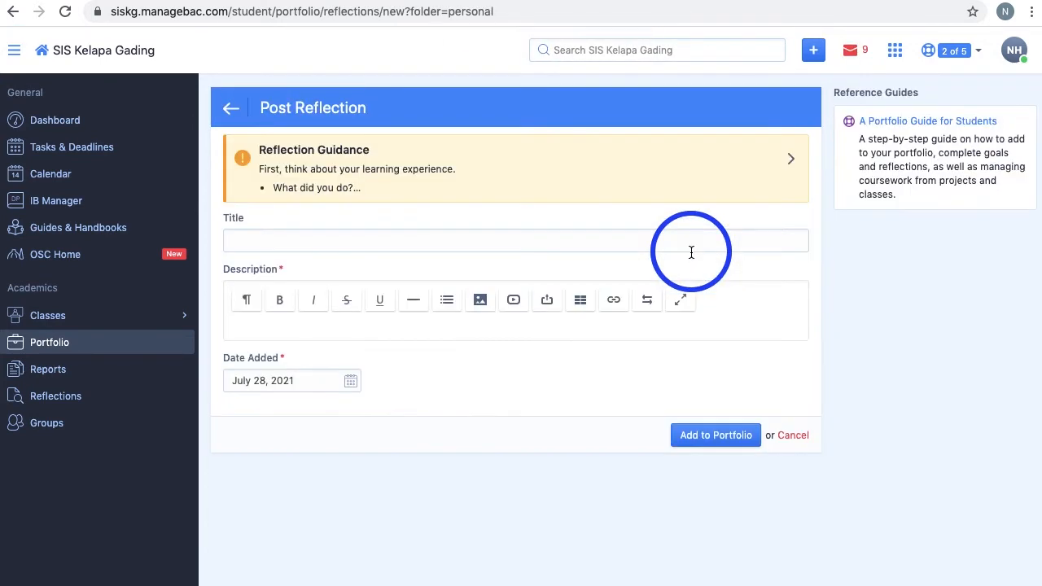
{"action": "mouse_move", "coordinate": [658, 249]}
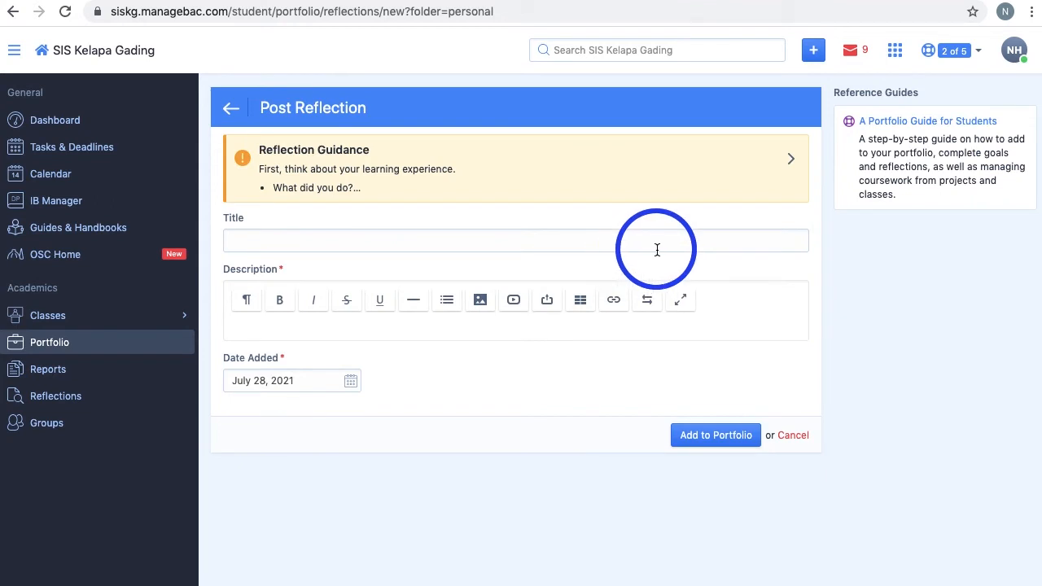
Cancel the blank reflection and show the Portfolio Files folders (CAS, TOK Essay, Sciences).
{"action": "left_click", "coordinate": [791, 434]}
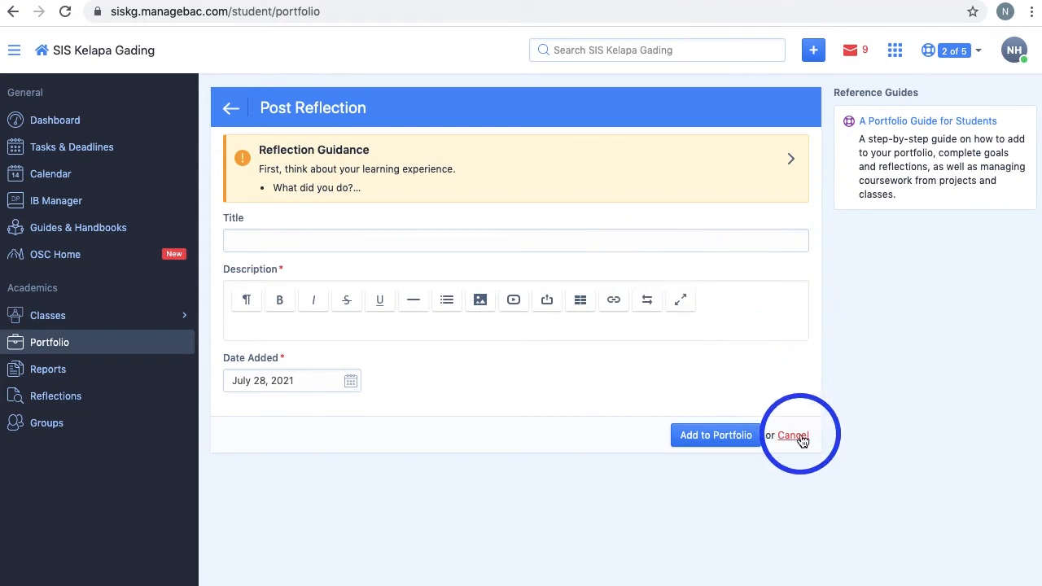
{"action": "left_click", "coordinate": [792, 435]}
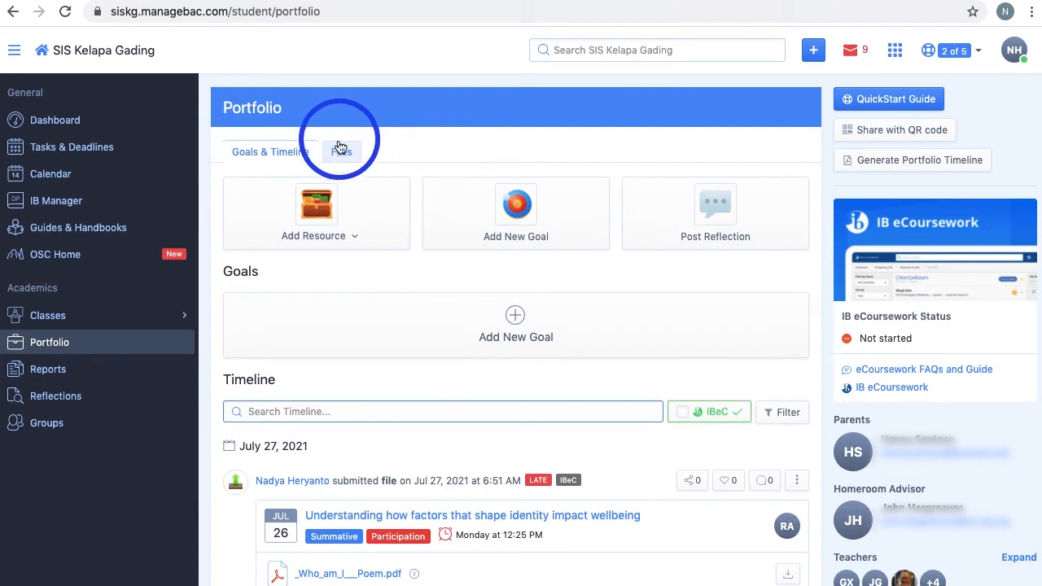
{"action": "left_click", "coordinate": [342, 153]}
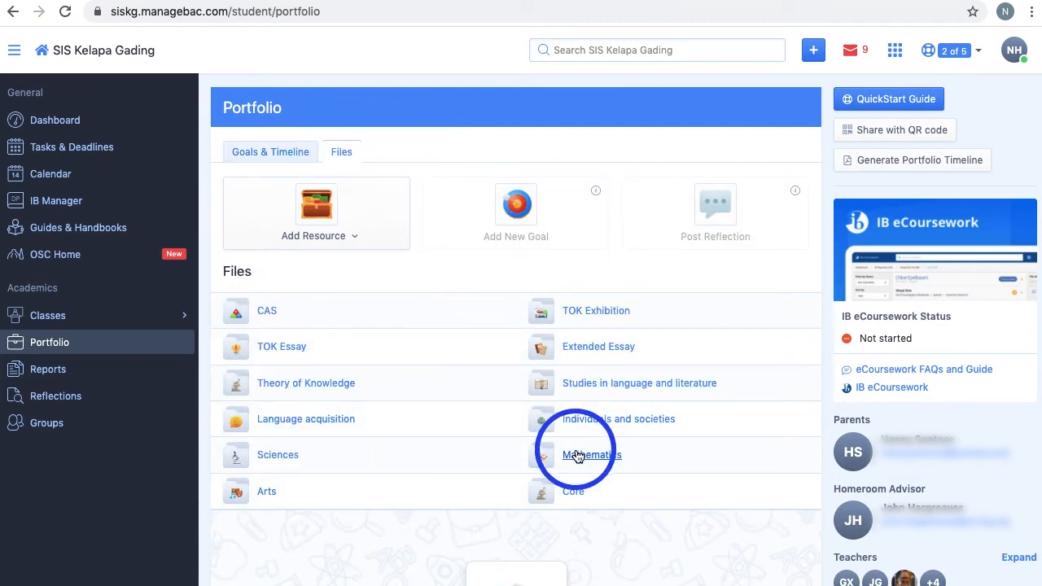
View the Mathematics folder with Who am I Poem.pdf and its full teachers list, then go to Reports.
{"action": "left_click", "coordinate": [592, 454]}
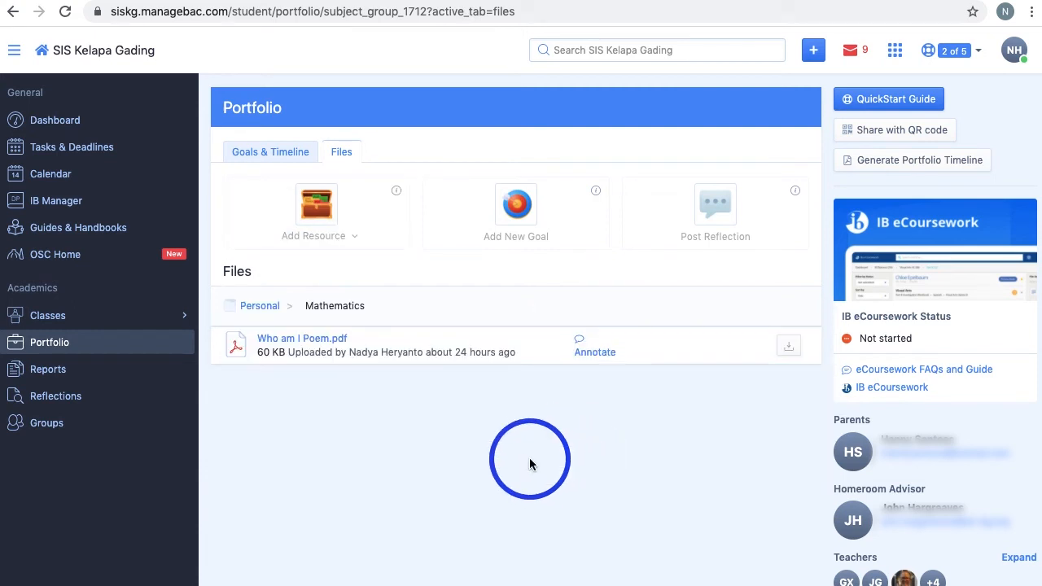
{"action": "mouse_move", "coordinate": [378, 384]}
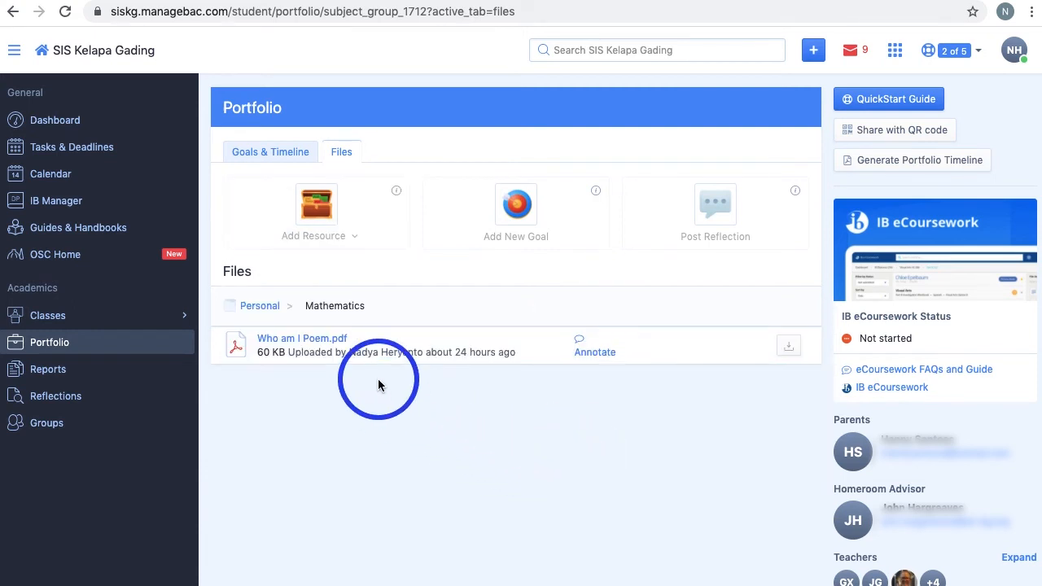
{"action": "mouse_move", "coordinate": [788, 345]}
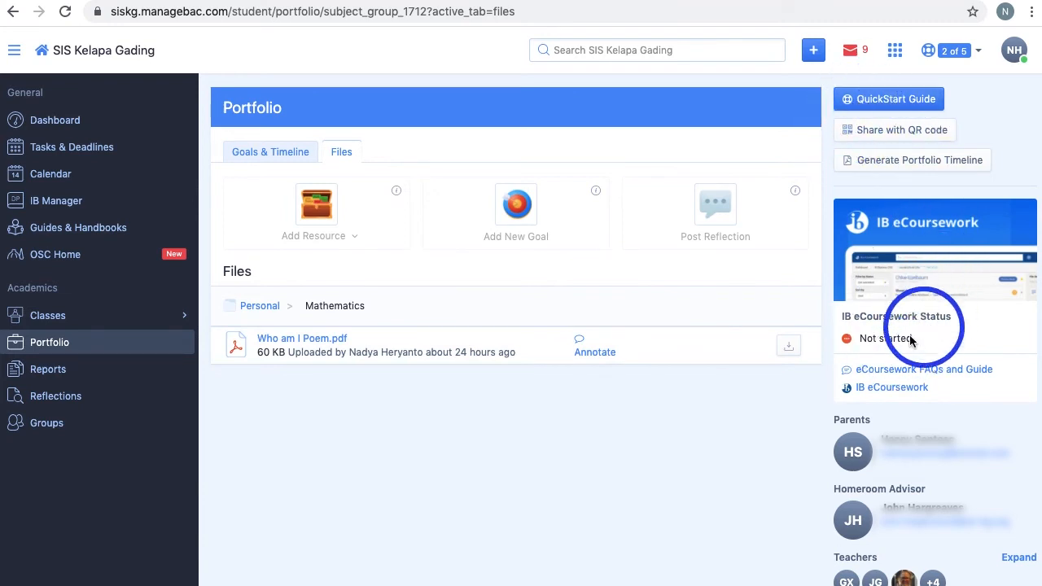
{"action": "mouse_move", "coordinate": [896, 130]}
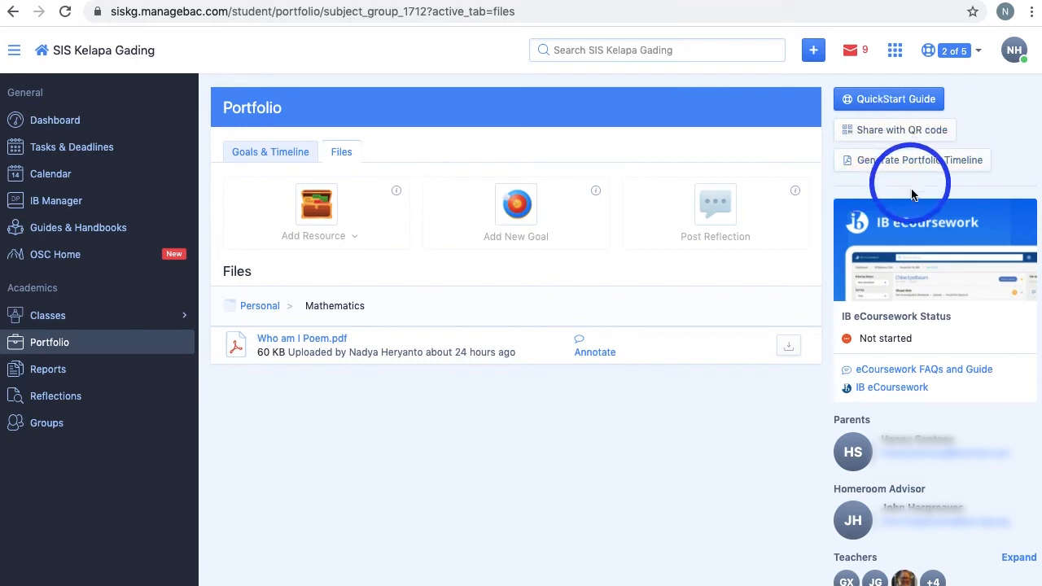
{"action": "left_click", "coordinate": [933, 492]}
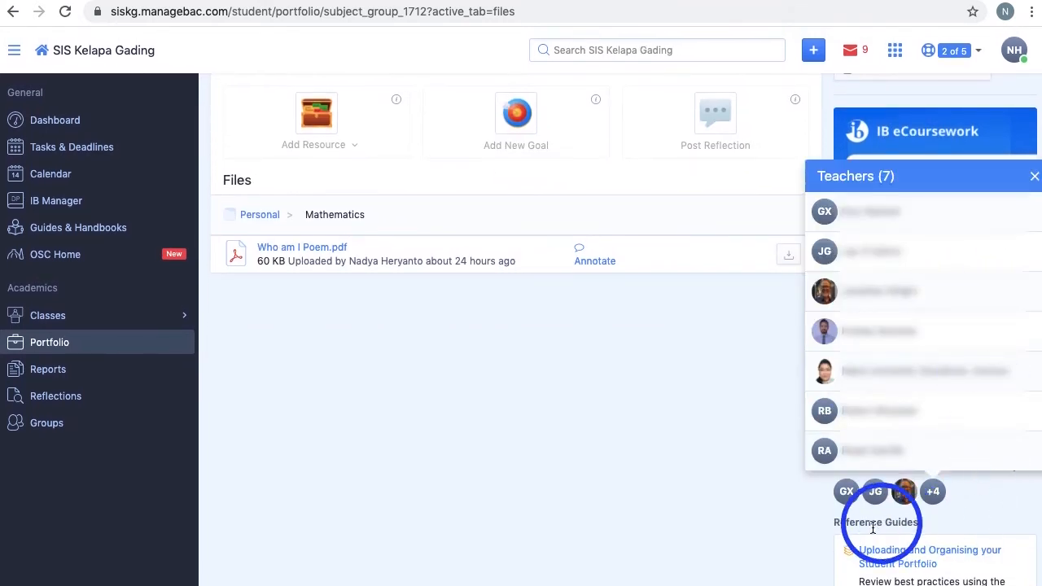
{"action": "left_click", "coordinate": [1036, 176]}
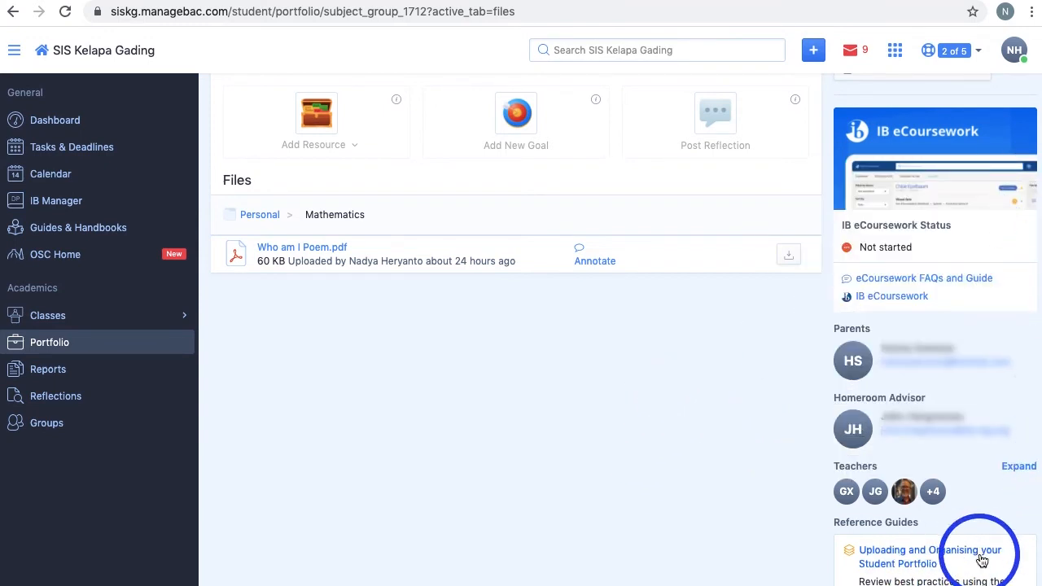
{"action": "left_click", "coordinate": [49, 367]}
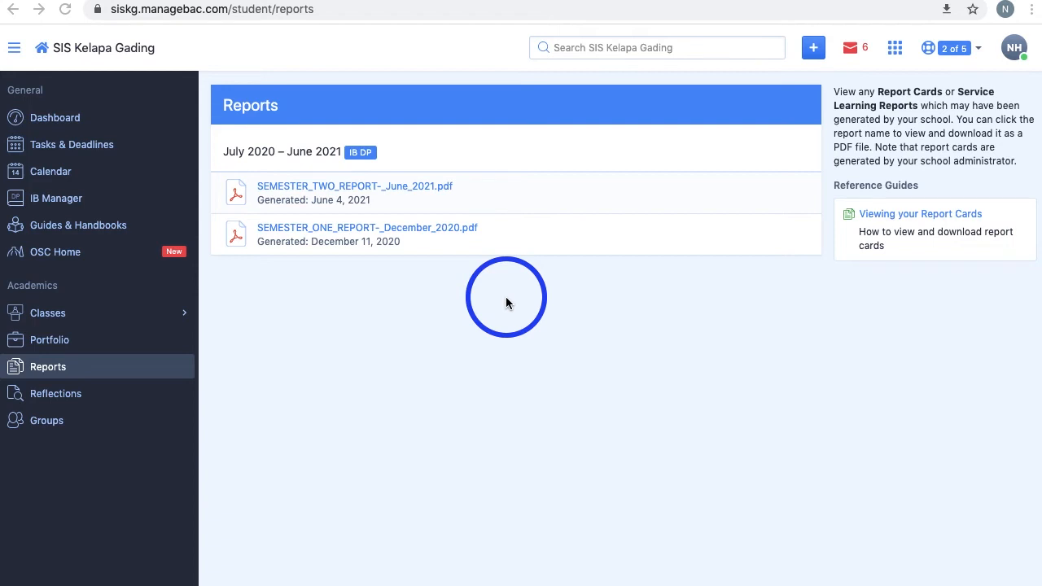
{"action": "mouse_move", "coordinate": [101, 368]}
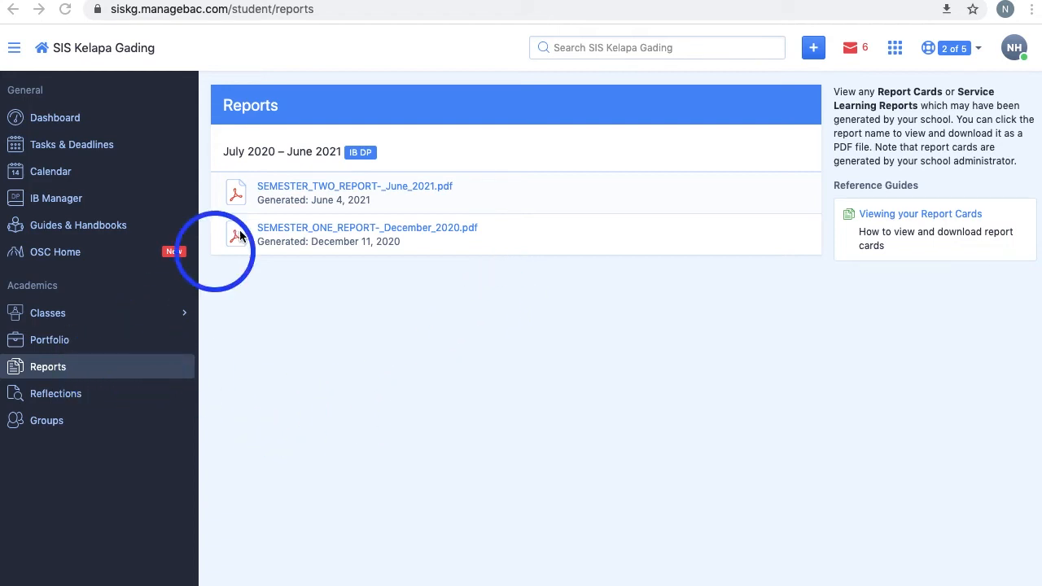
{"action": "mouse_move", "coordinate": [378, 189]}
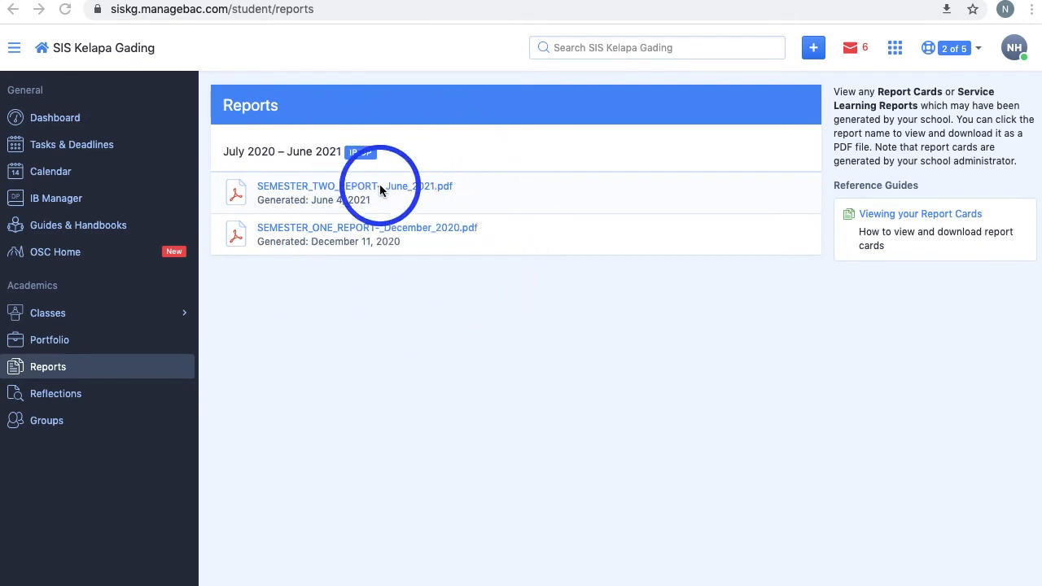
{"action": "mouse_move", "coordinate": [948, 254]}
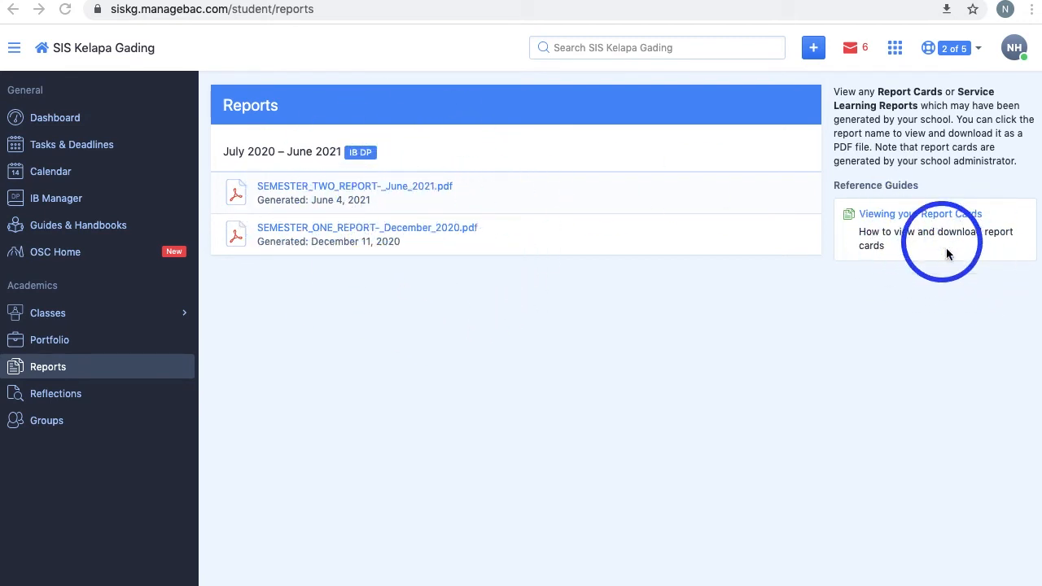
Look at a semester report PDF, then go to the term Reflections page.
{"action": "left_click", "coordinate": [355, 185]}
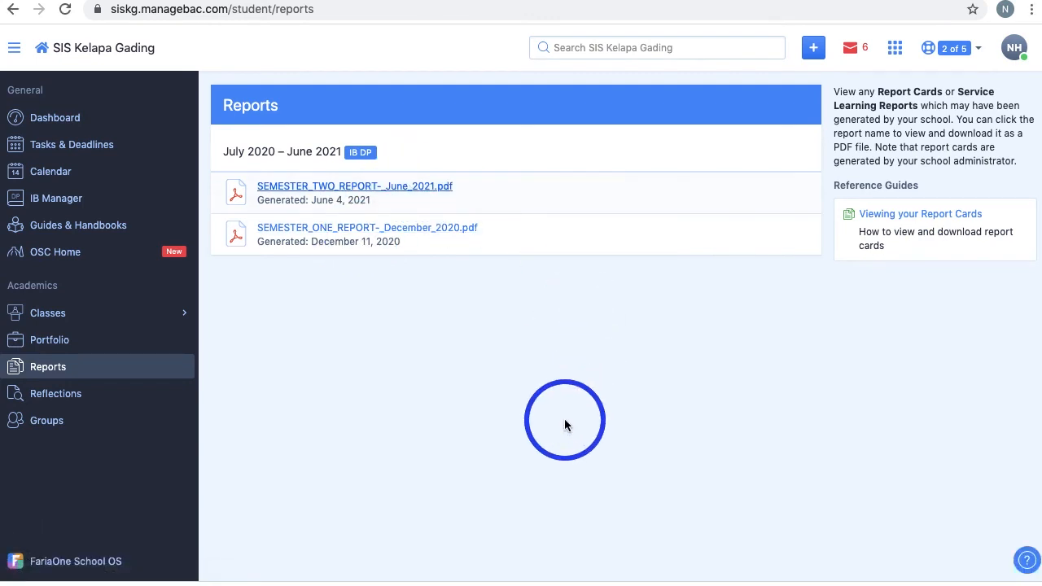
{"action": "left_click", "coordinate": [56, 396]}
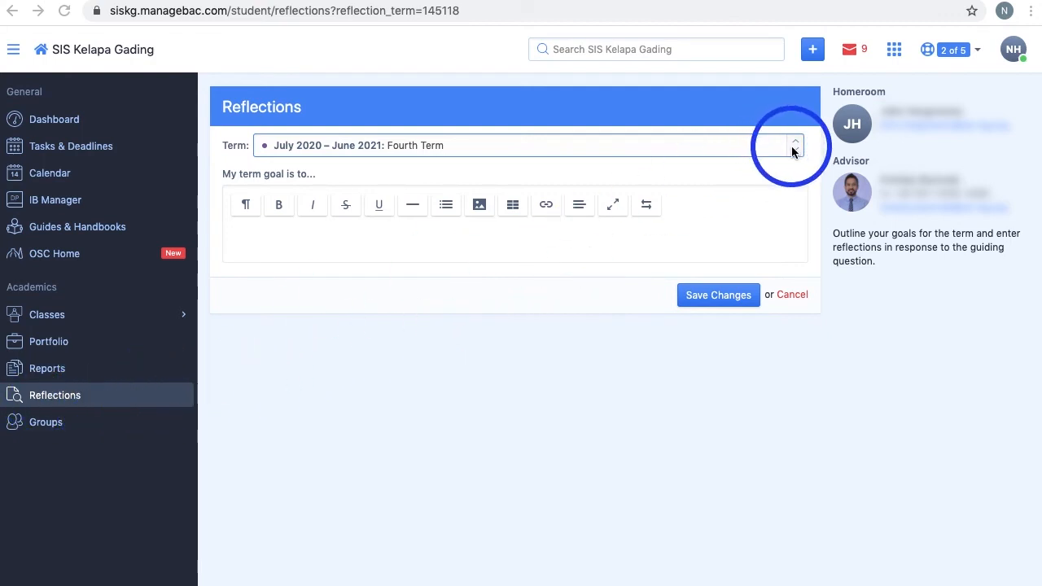
Check the Term dropdown choices for 2020–2021, then go to the Groups page.
{"action": "left_click", "coordinate": [795, 145]}
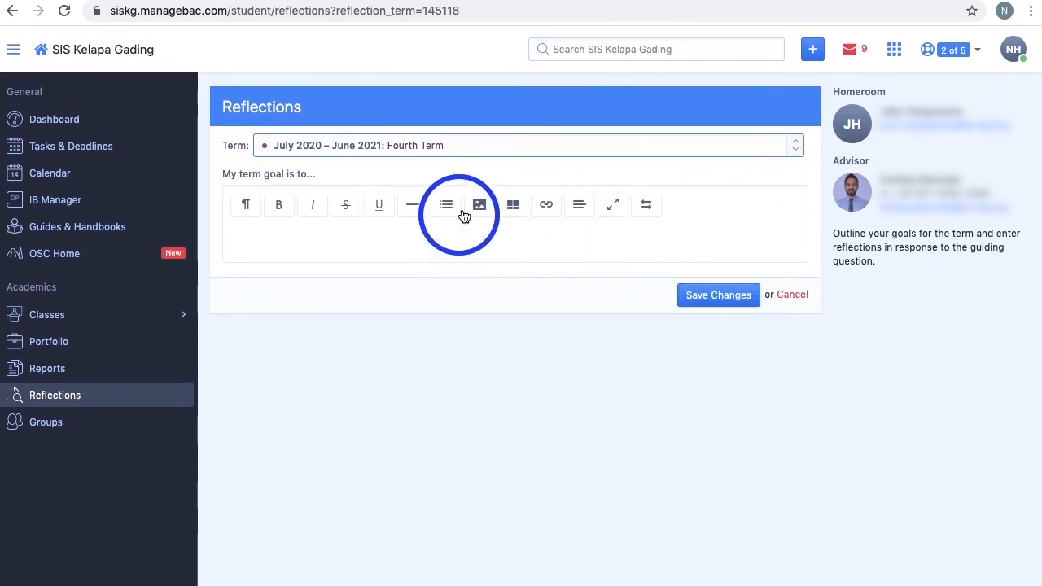
{"action": "mouse_move", "coordinate": [612, 205]}
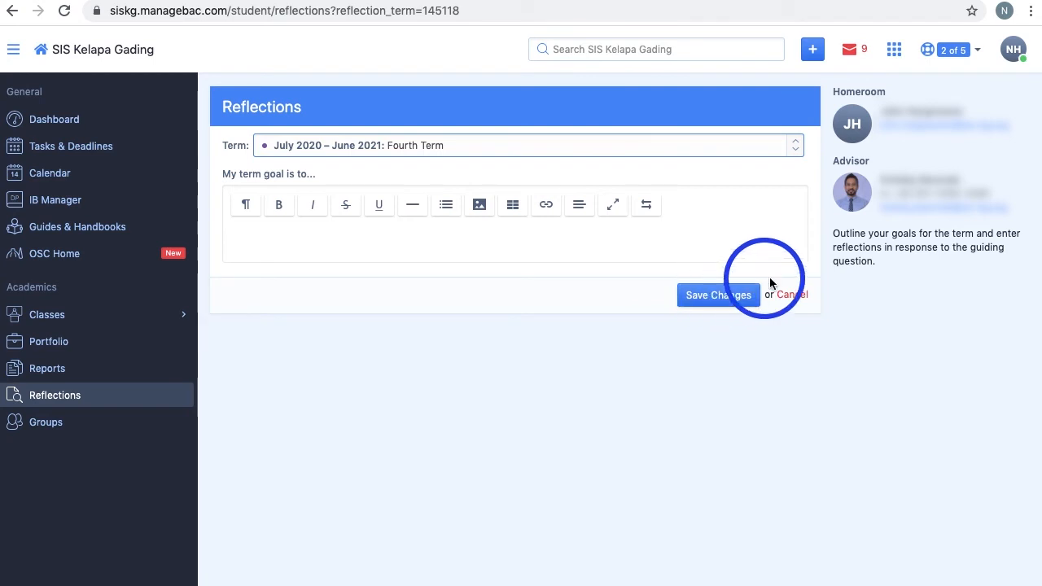
{"action": "mouse_move", "coordinate": [791, 293]}
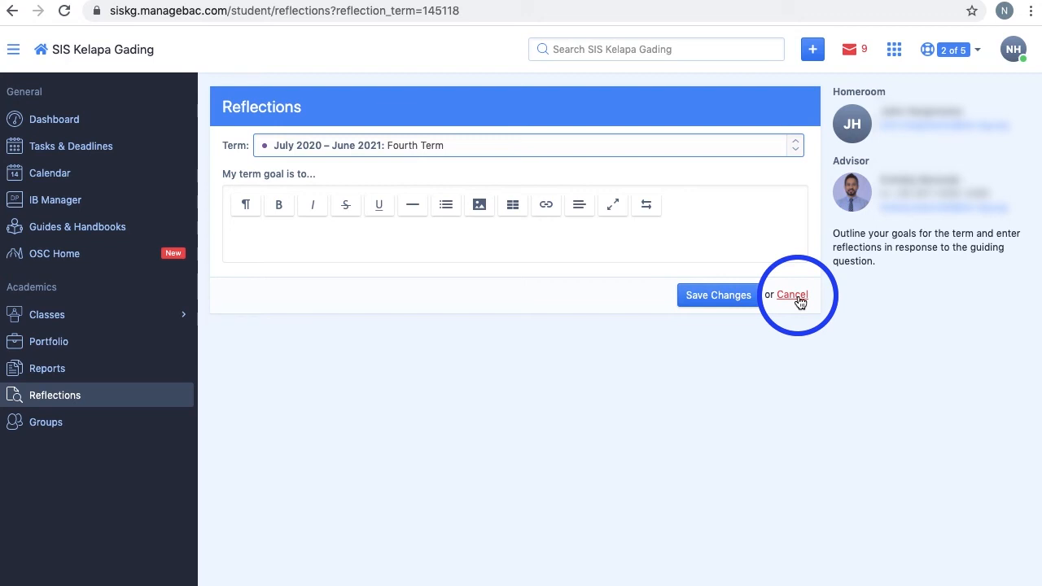
{"action": "mouse_move", "coordinate": [785, 238]}
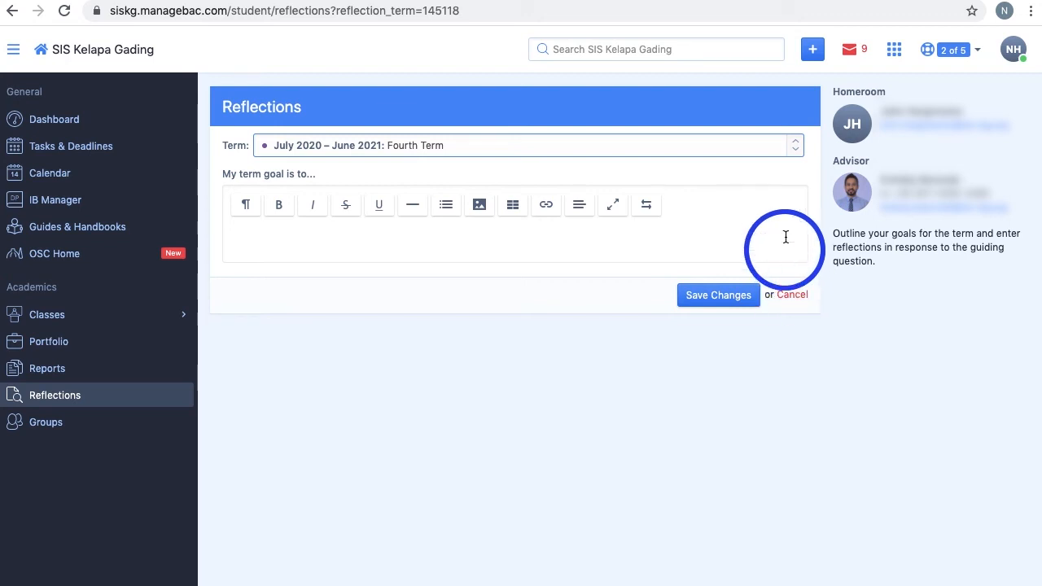
{"action": "mouse_move", "coordinate": [926, 397]}
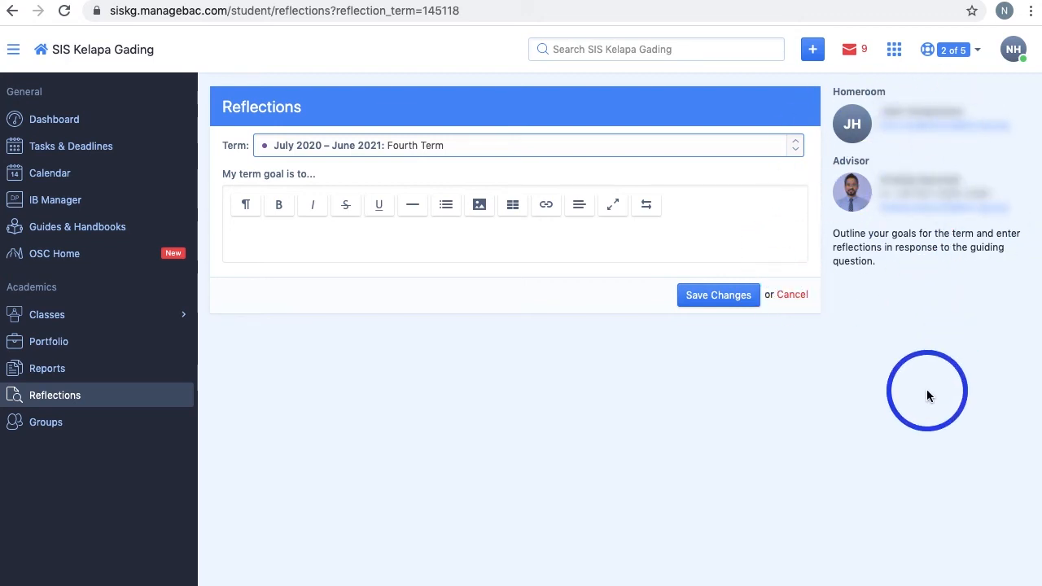
{"action": "left_click", "coordinate": [46, 421]}
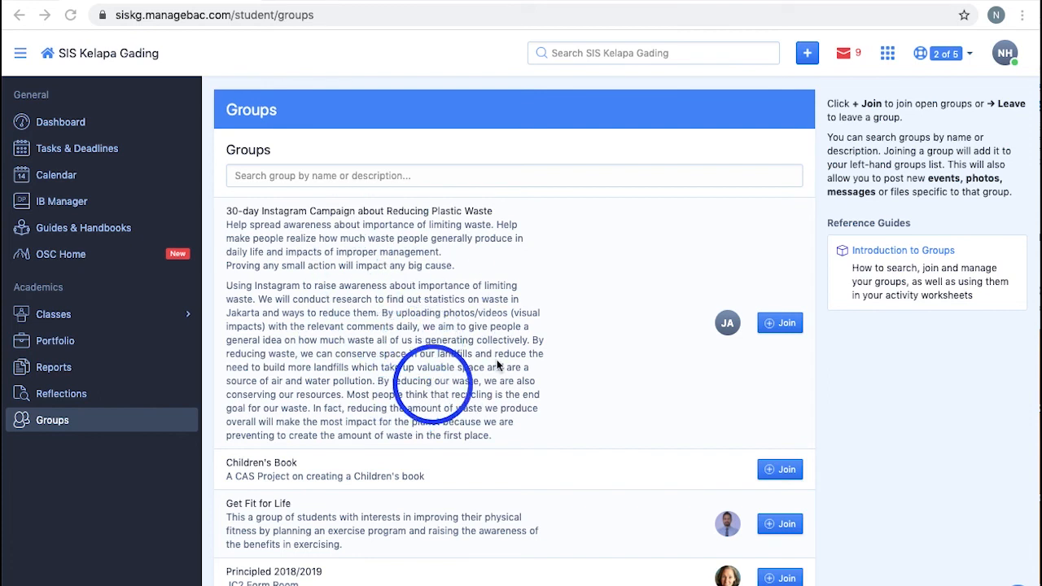
{"action": "mouse_move", "coordinate": [717, 345]}
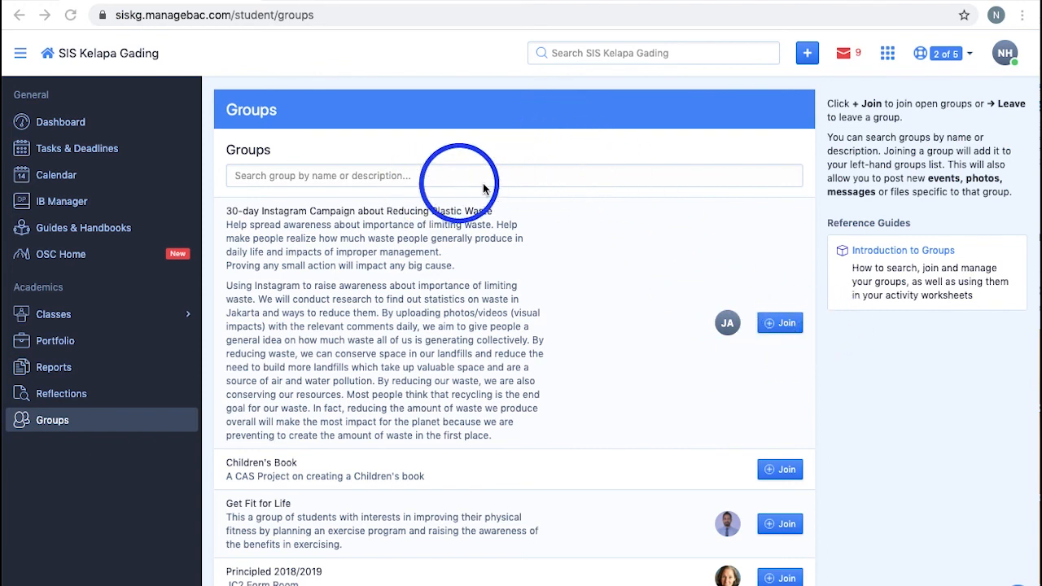
{"action": "mouse_move", "coordinate": [503, 188]}
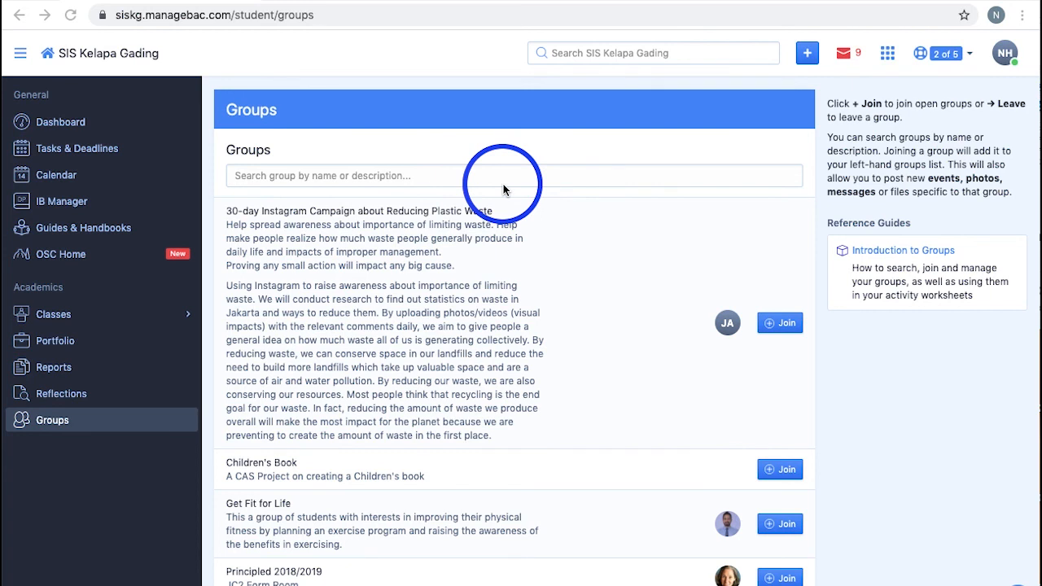